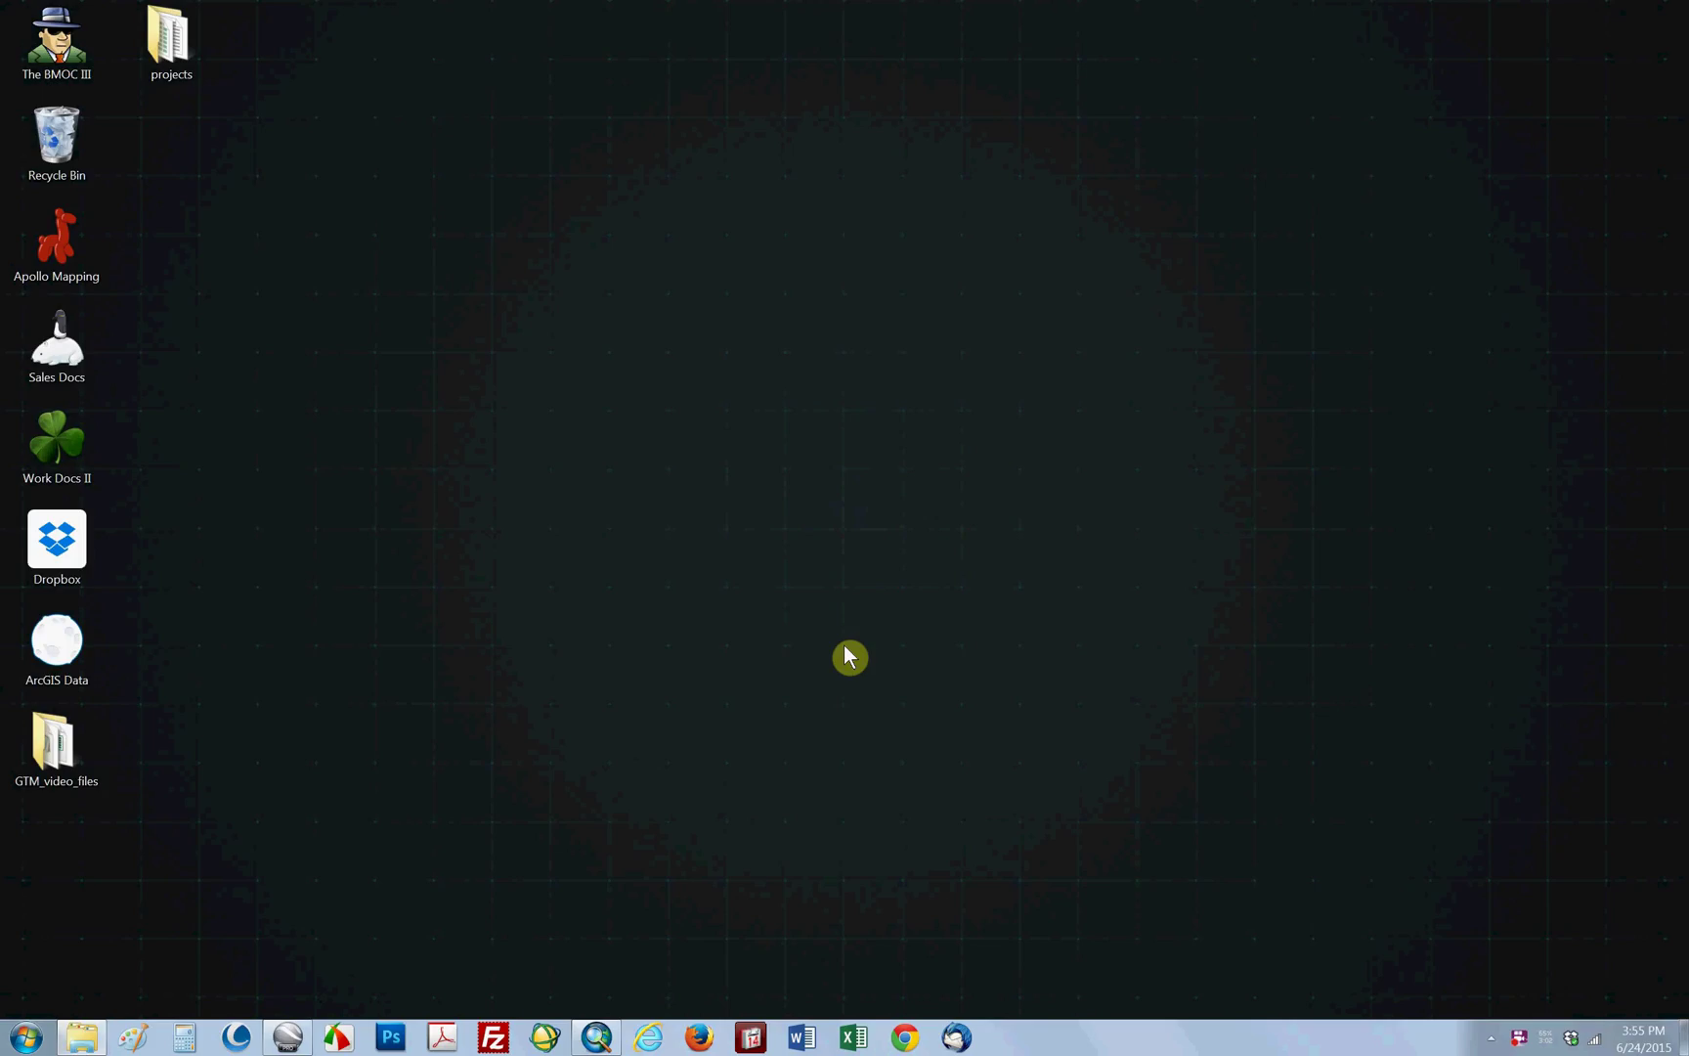
{"action": "mouse_move", "coordinate": [884, 641]}
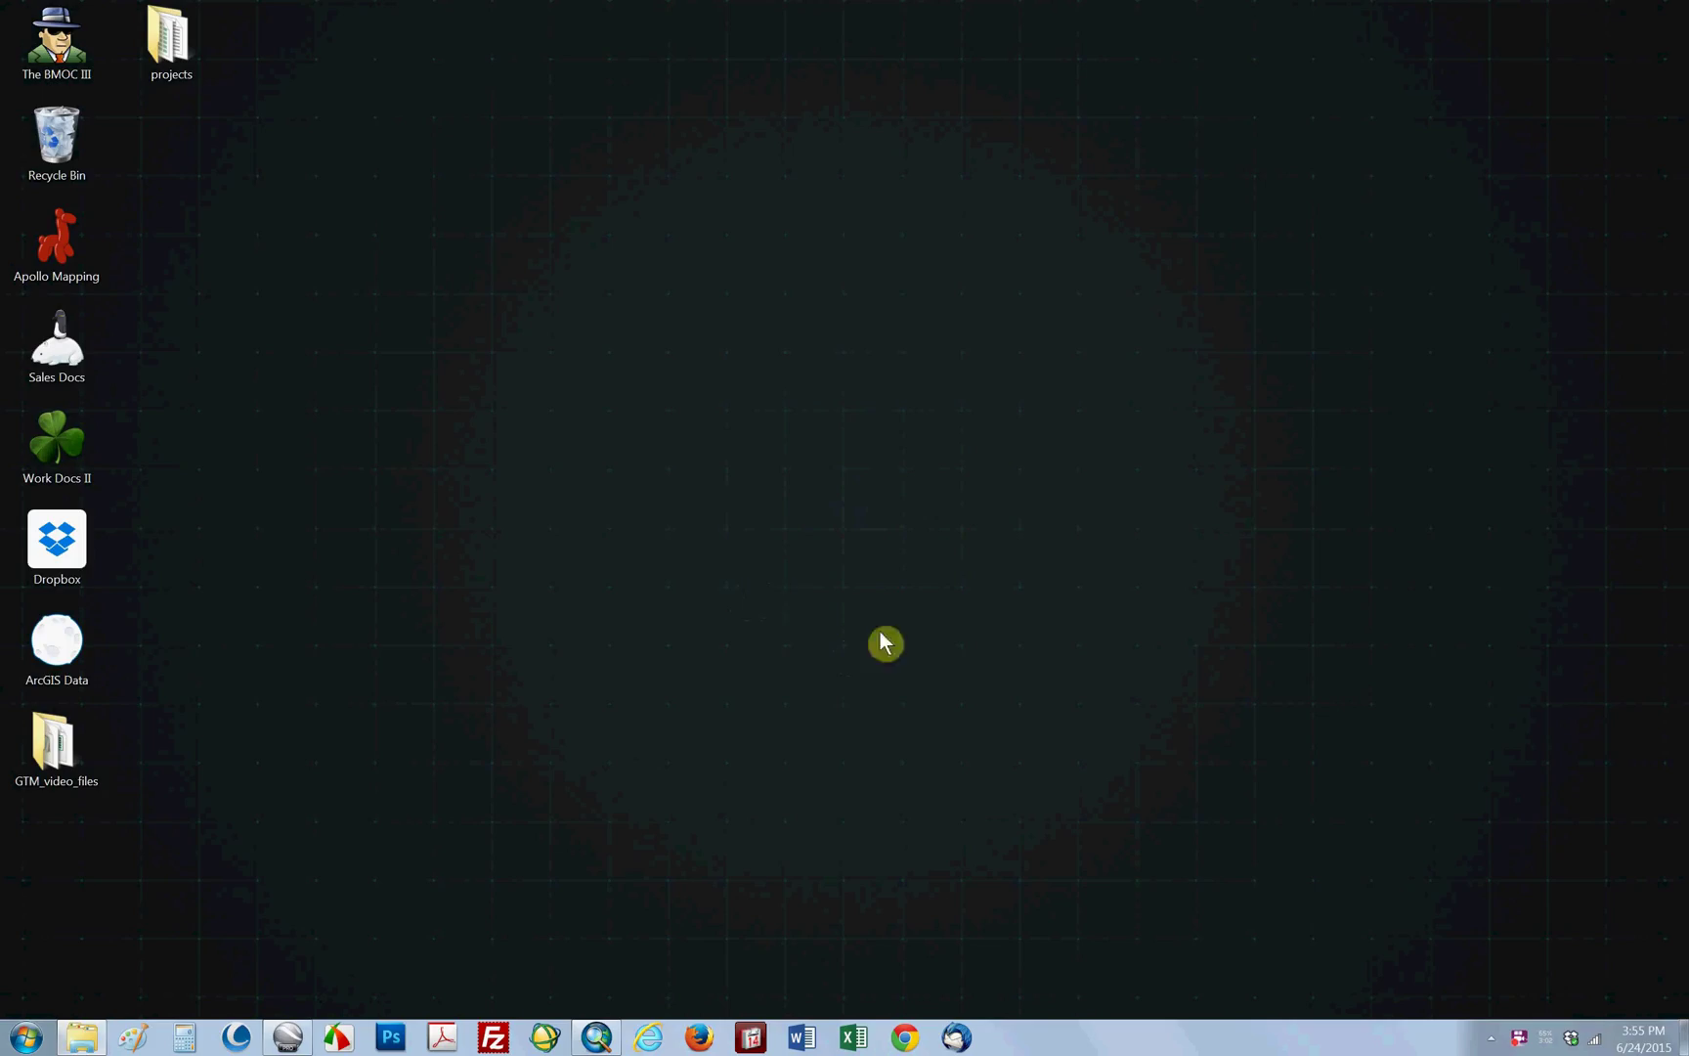
Enter the GTM_video_files folder holding the Shape_quickbird shapefile parts and KMZ
{"action": "left_click", "coordinate": [56, 743]}
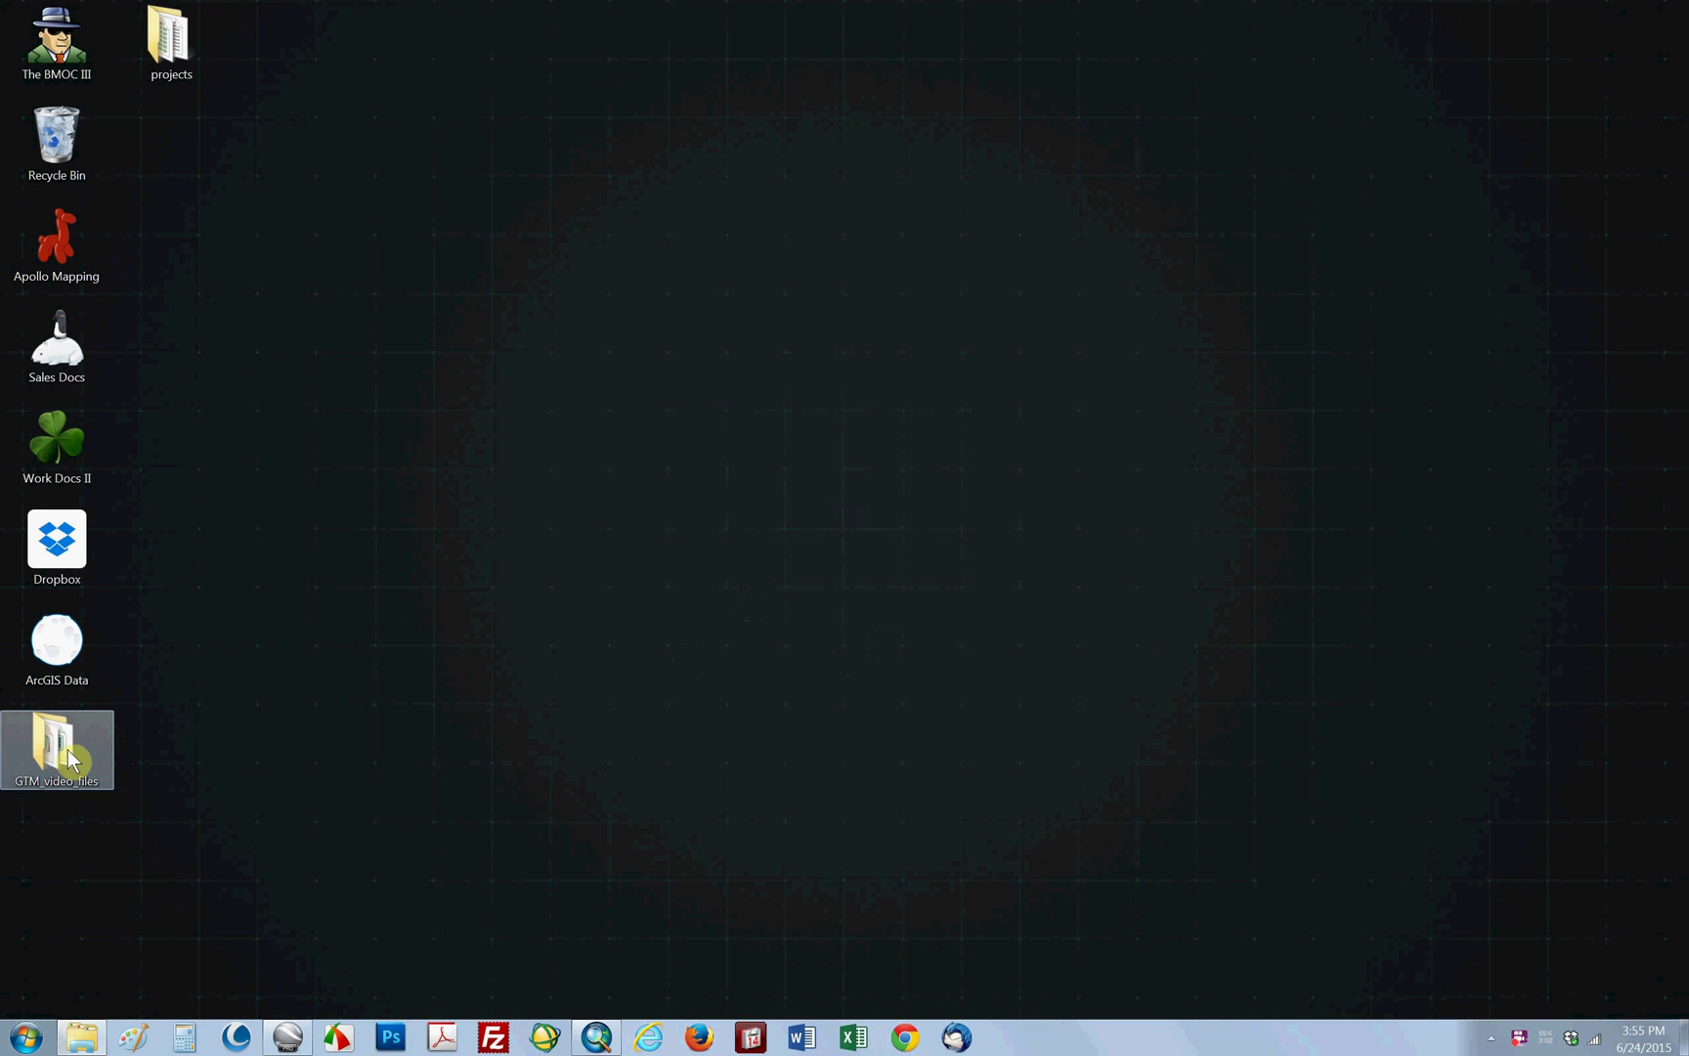
{"action": "double_click", "coordinate": [57, 749]}
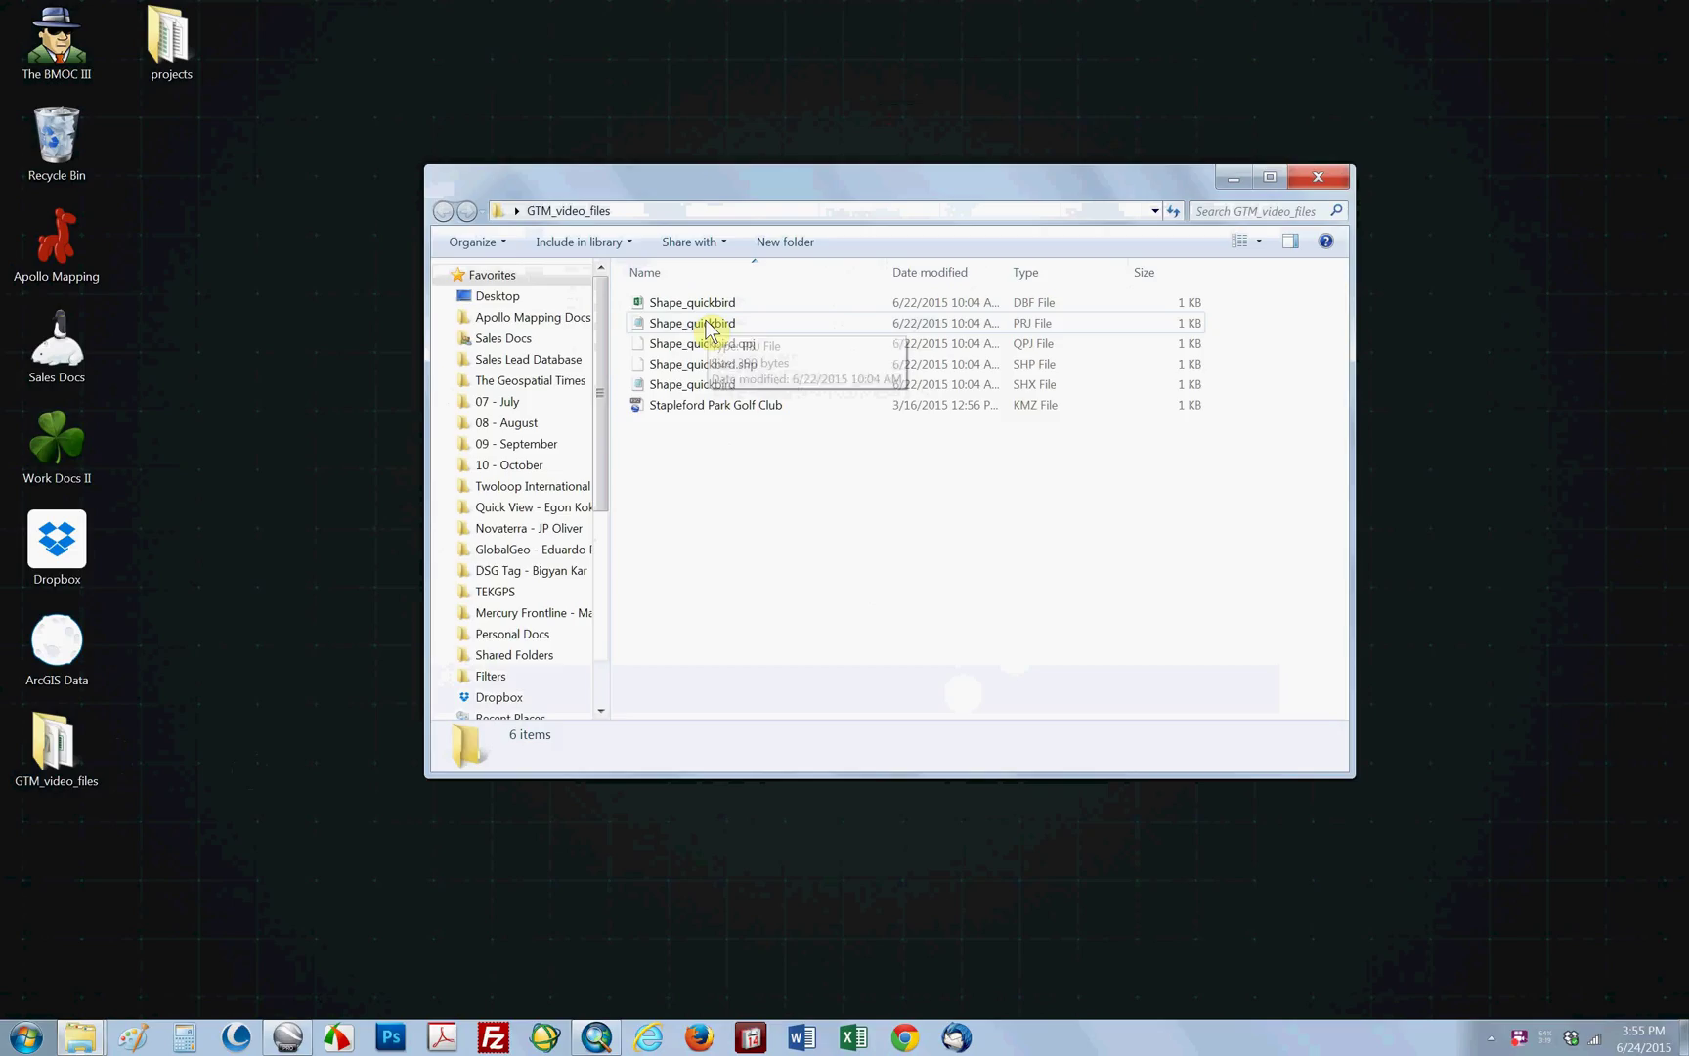
{"action": "mouse_move", "coordinate": [706, 322]}
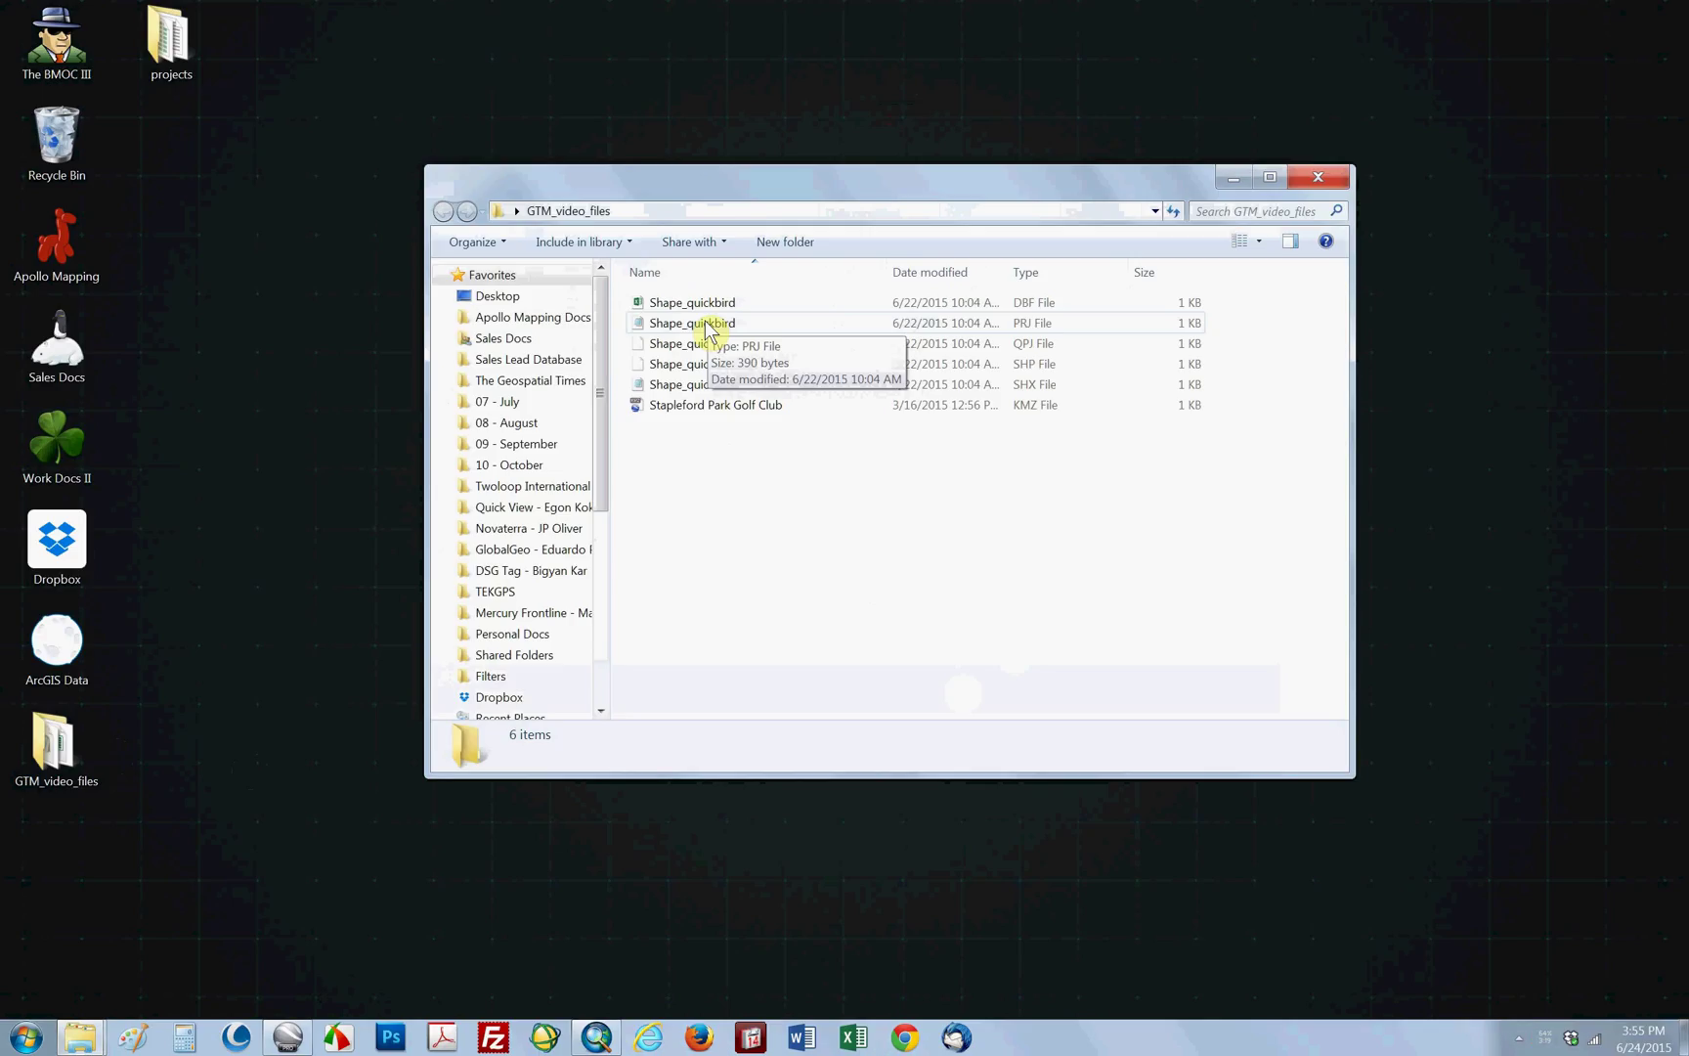
Read Shape_quickbird.prj in Notepad, noting PROJCS WGS_1984_UTM_Zone_28N, then close it
{"action": "double_click", "coordinate": [692, 322]}
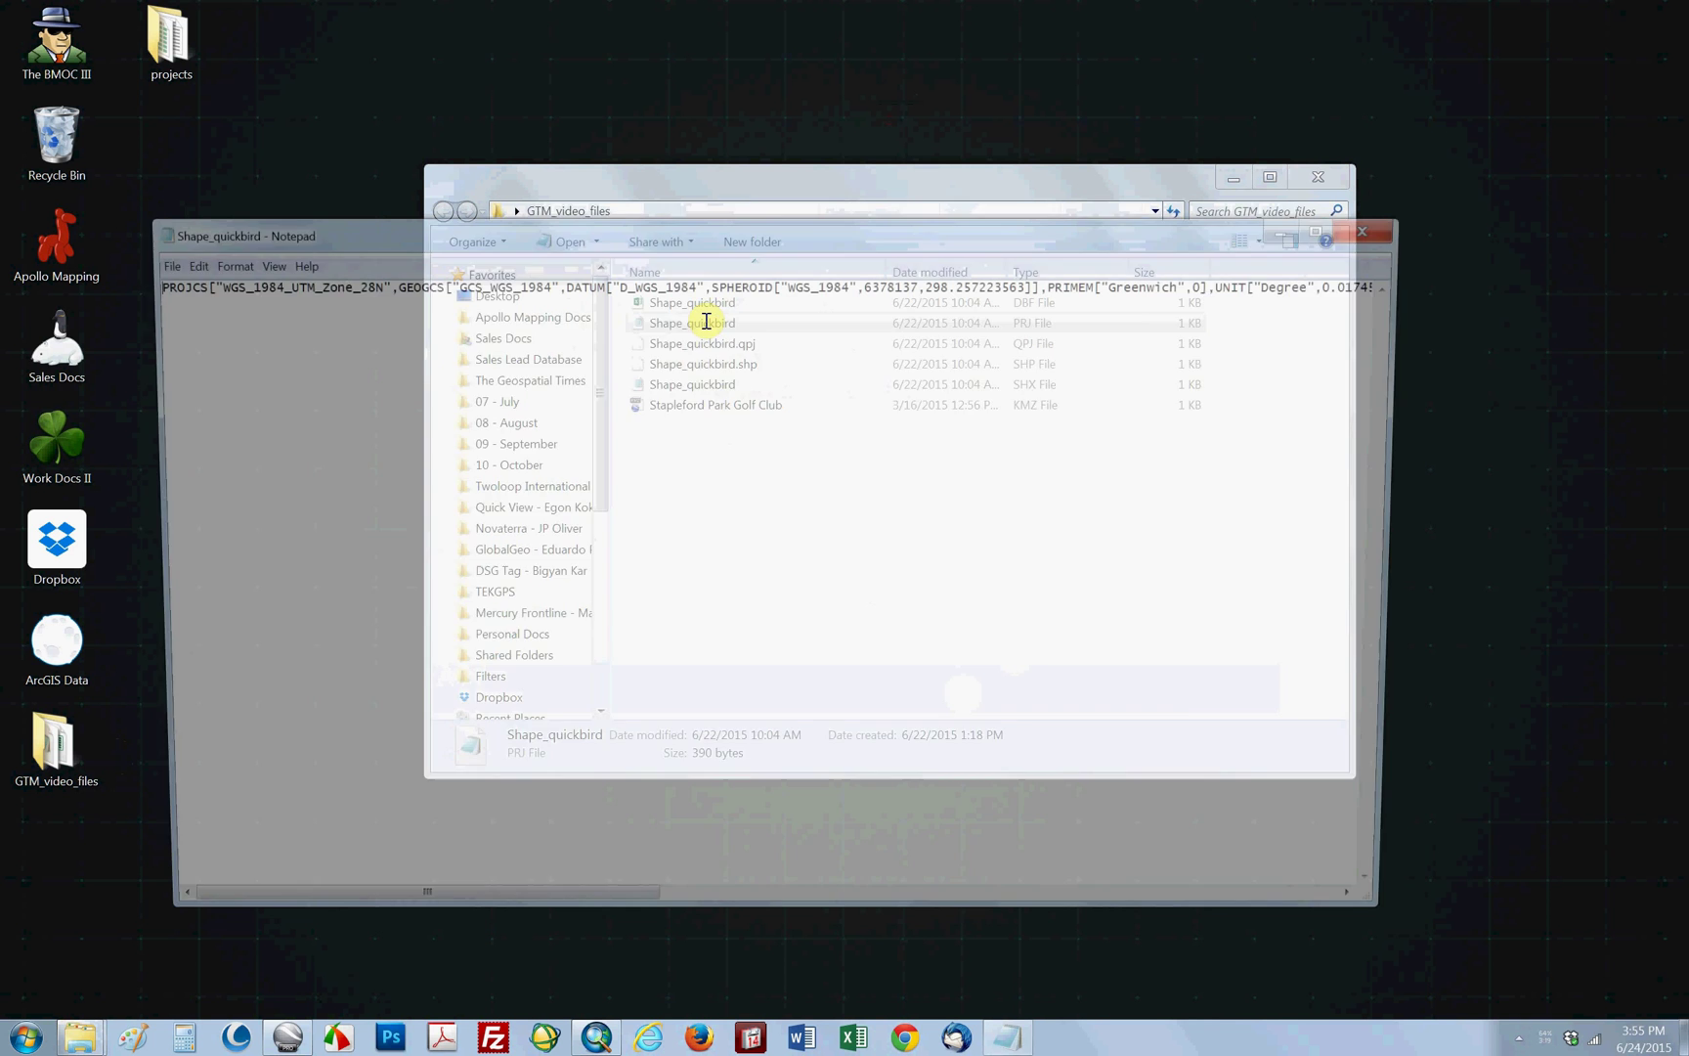
{"action": "left_click", "coordinate": [248, 236]}
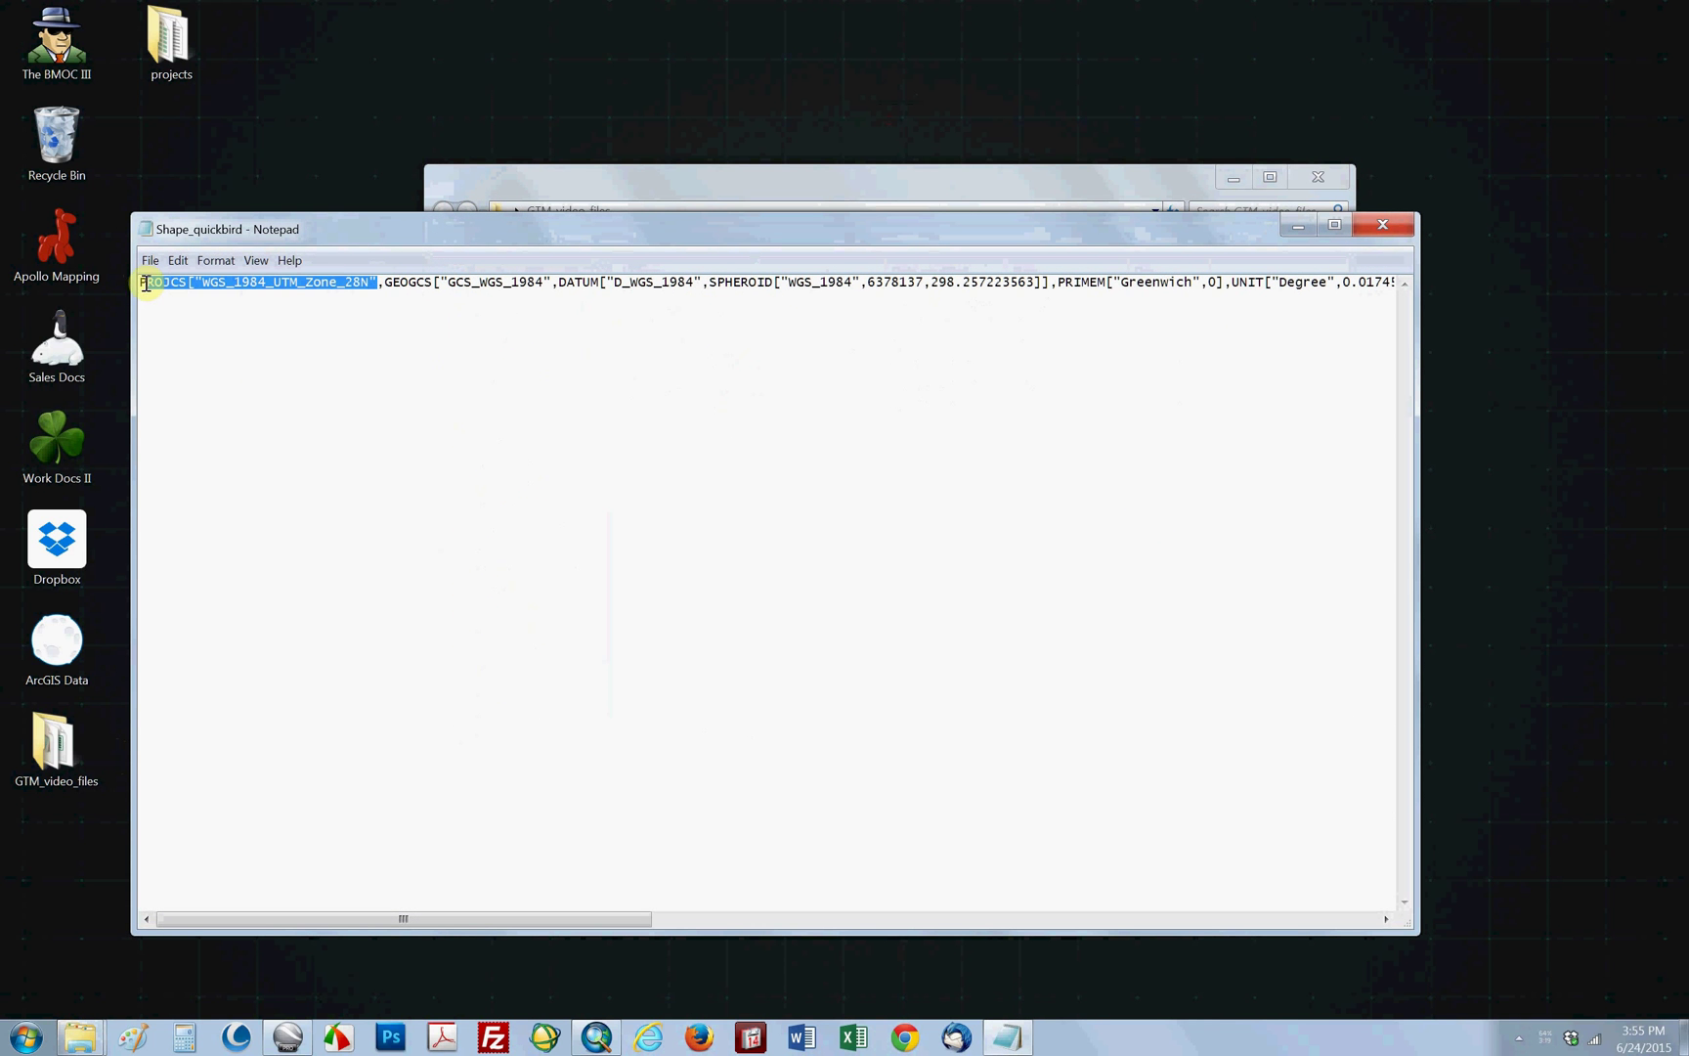
{"action": "left_click", "coordinate": [365, 281]}
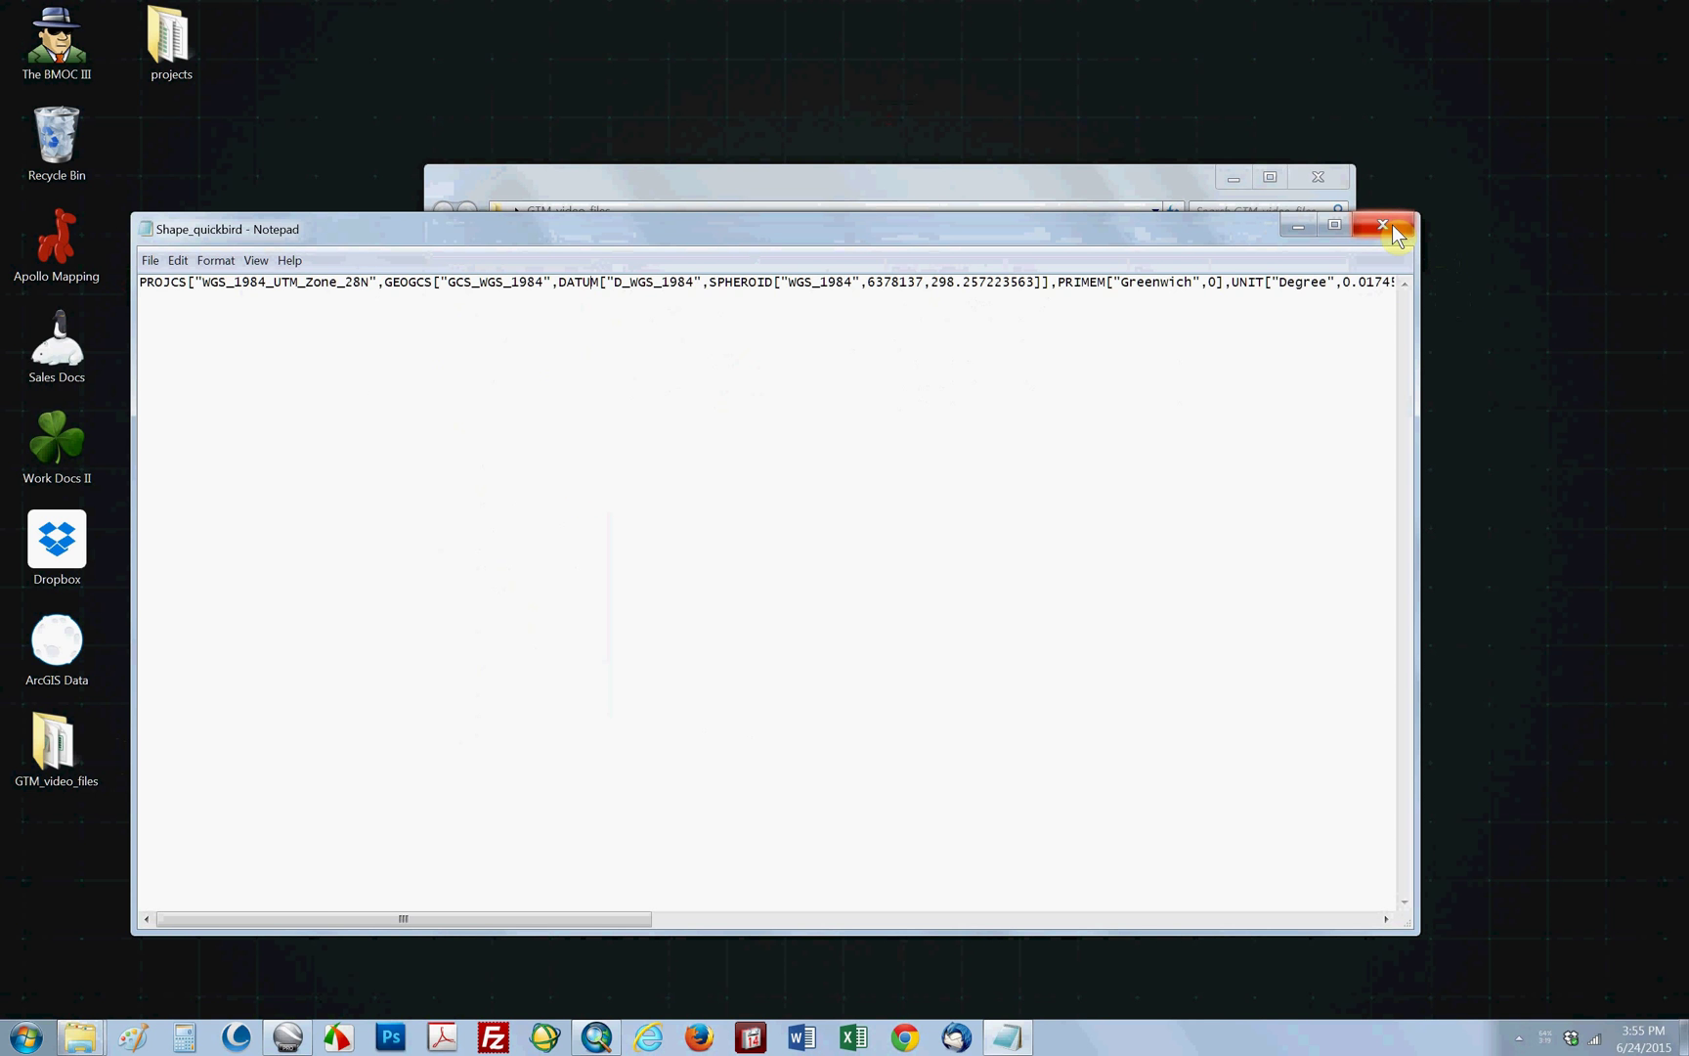
{"action": "left_click", "coordinate": [1382, 225]}
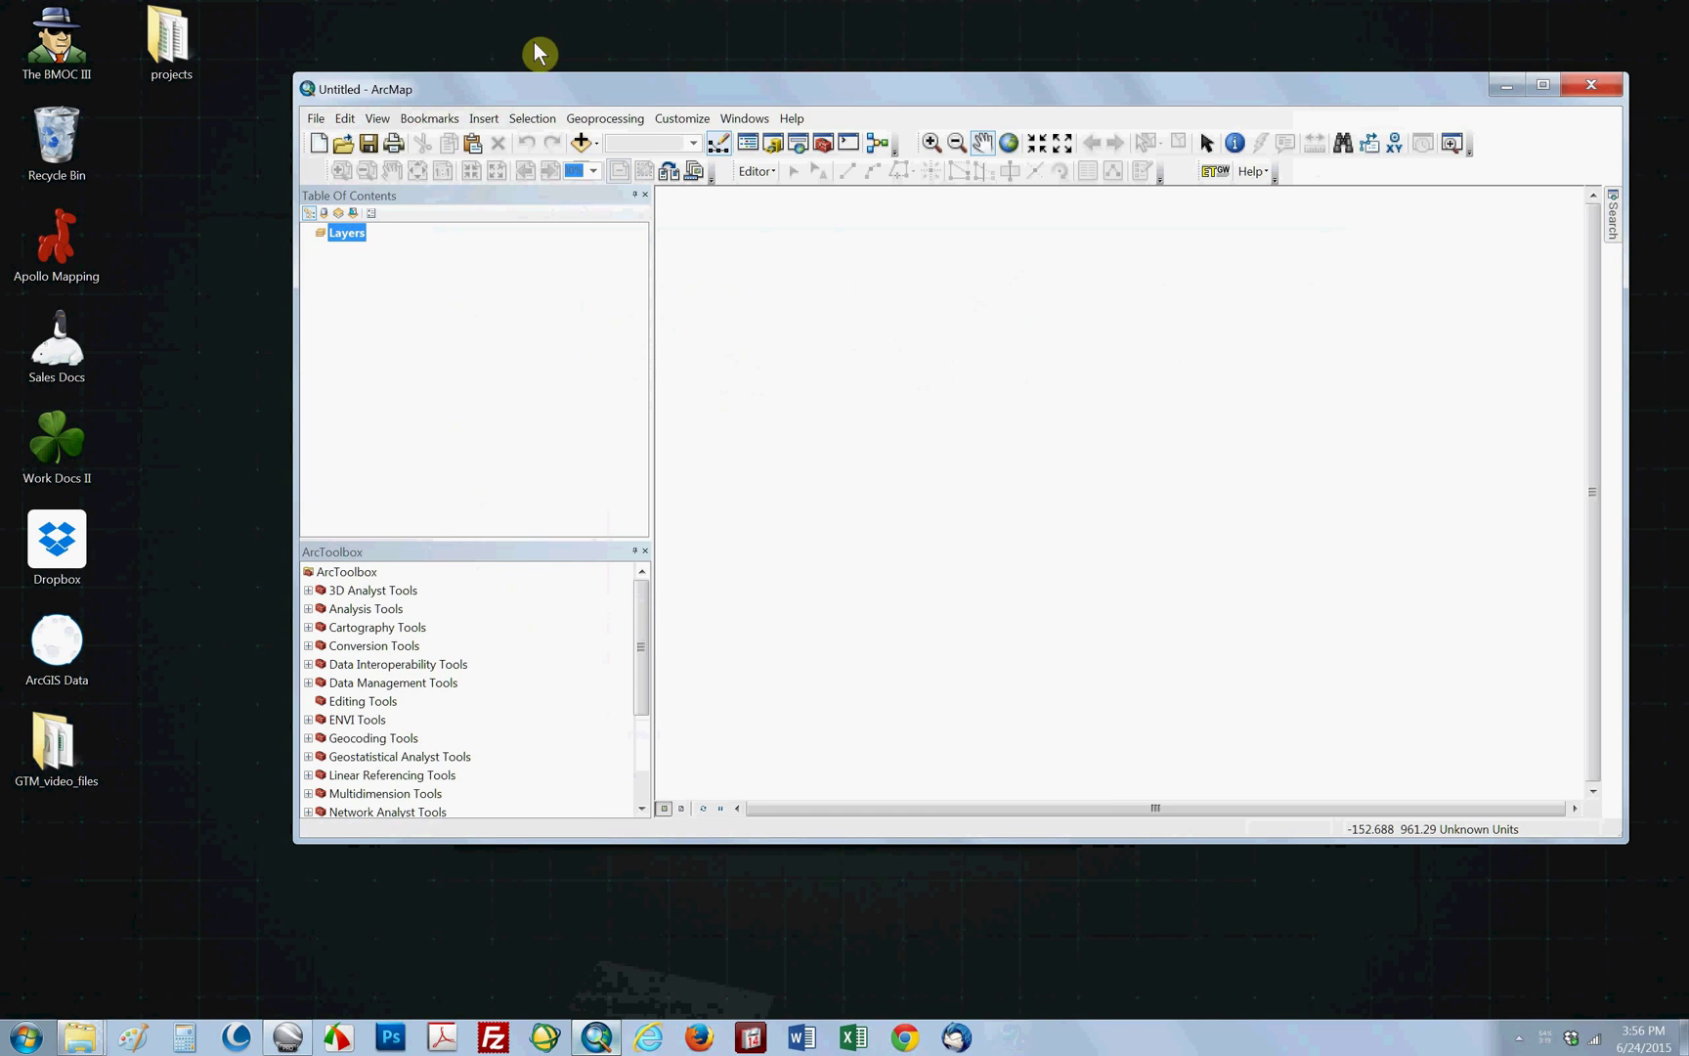
Add the utmzone.sdc world UTM grid layer from the world > data folder via Add Data
{"action": "left_click", "coordinate": [525, 143]}
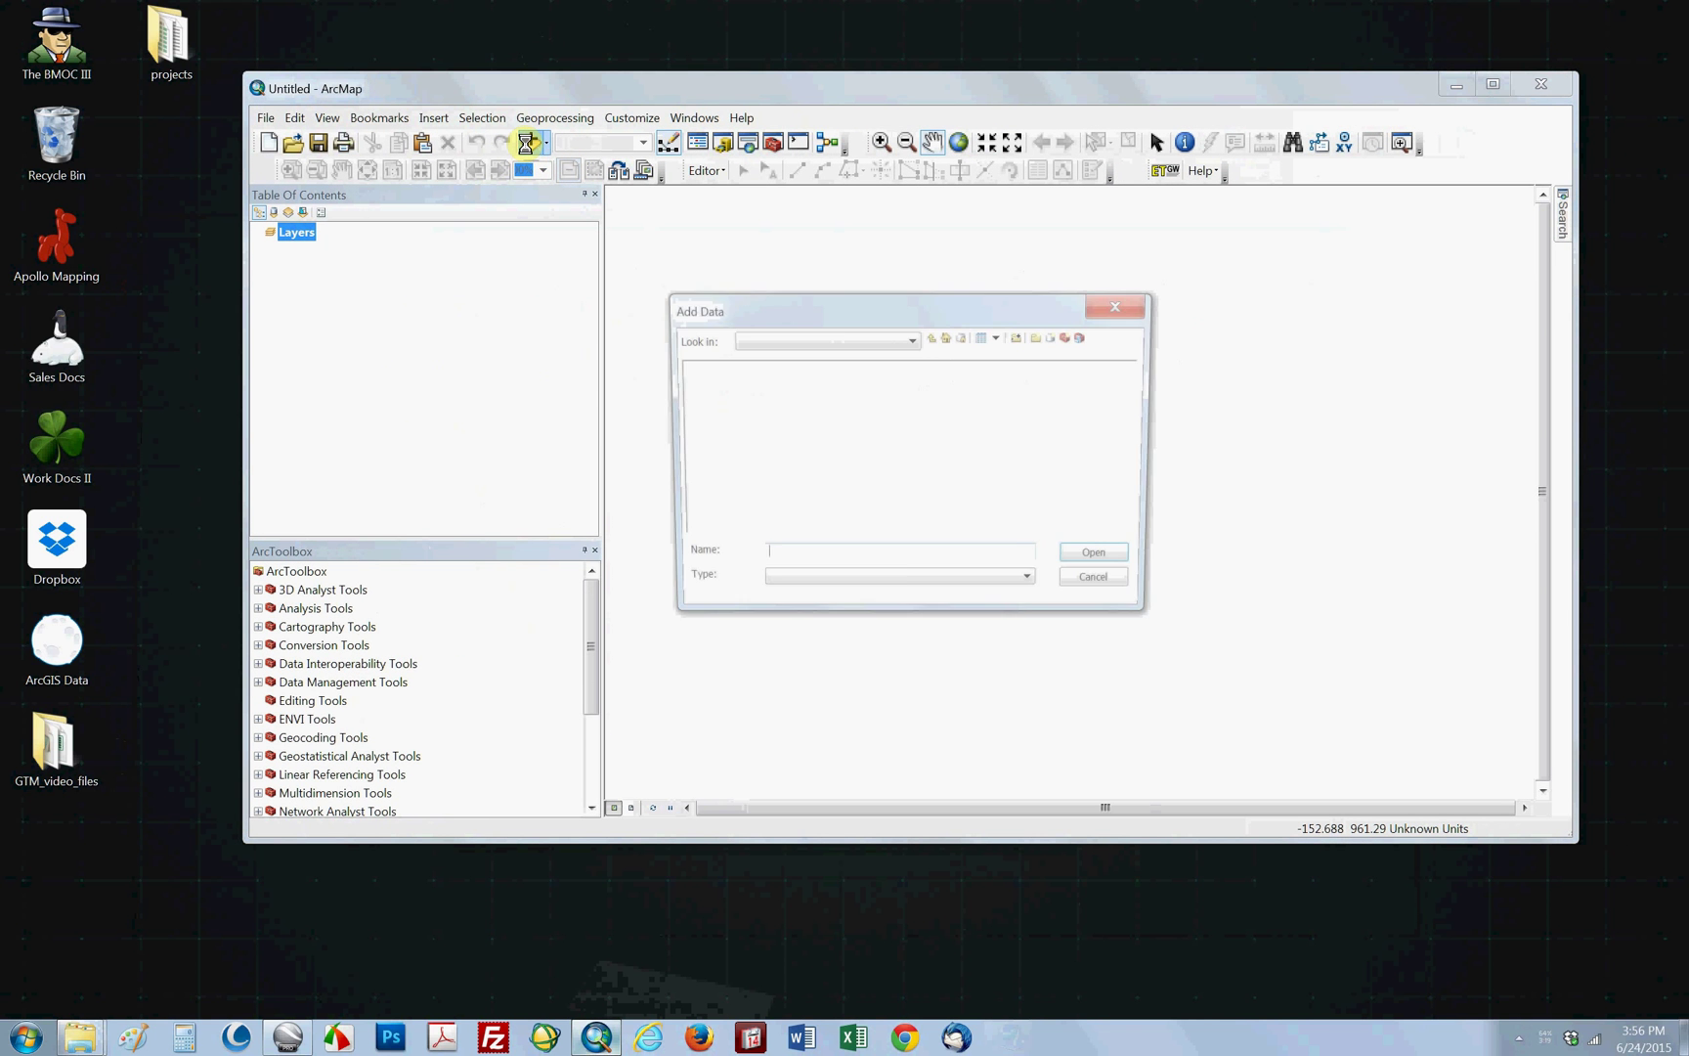
{"action": "left_click", "coordinate": [911, 341]}
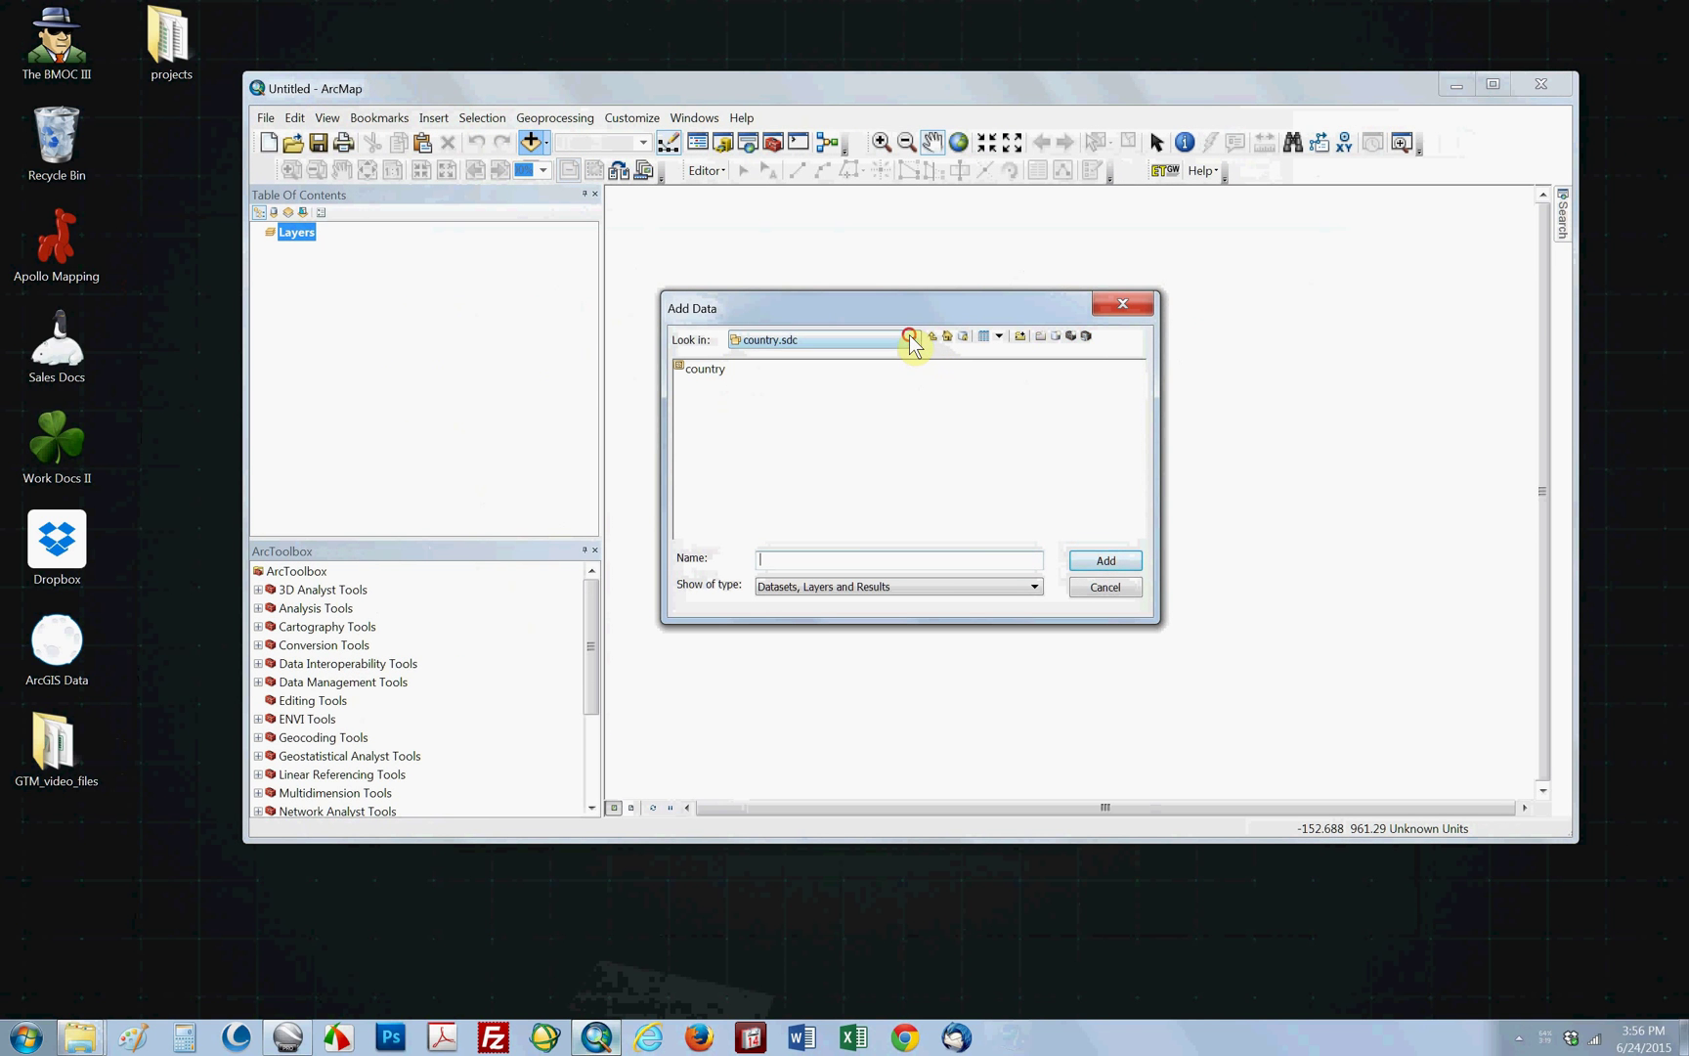
{"action": "left_click", "coordinate": [909, 337]}
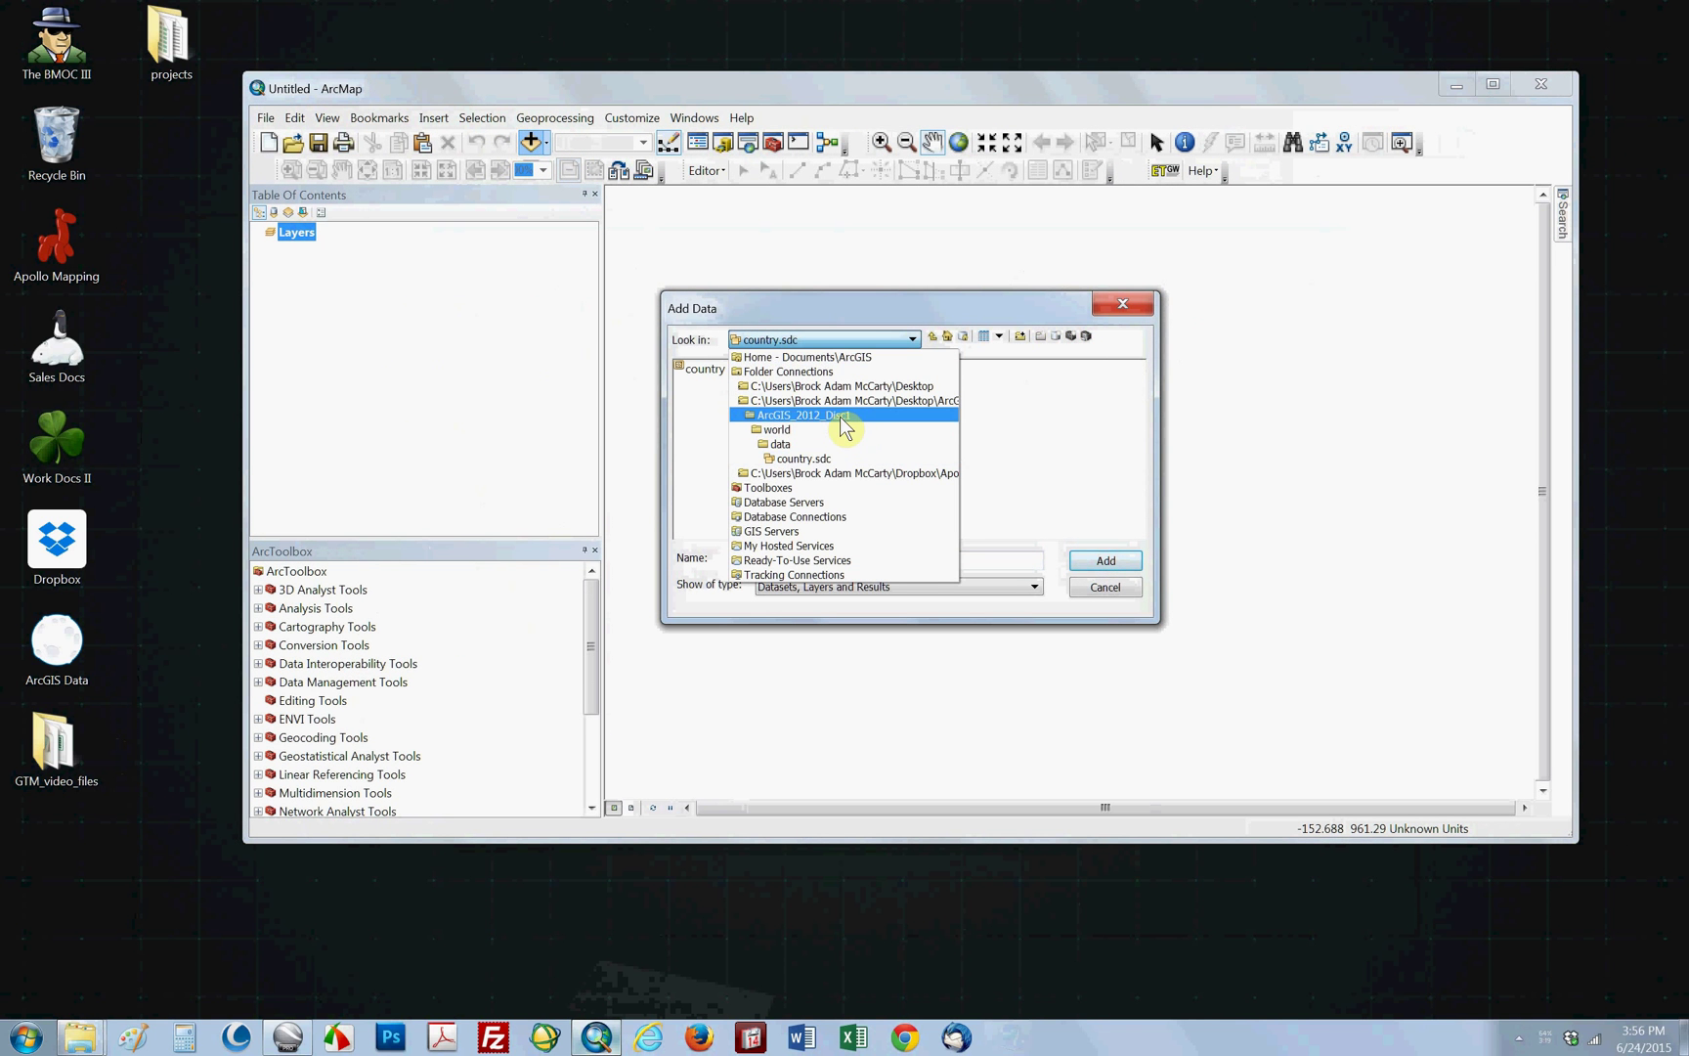
{"action": "left_click", "coordinate": [776, 428]}
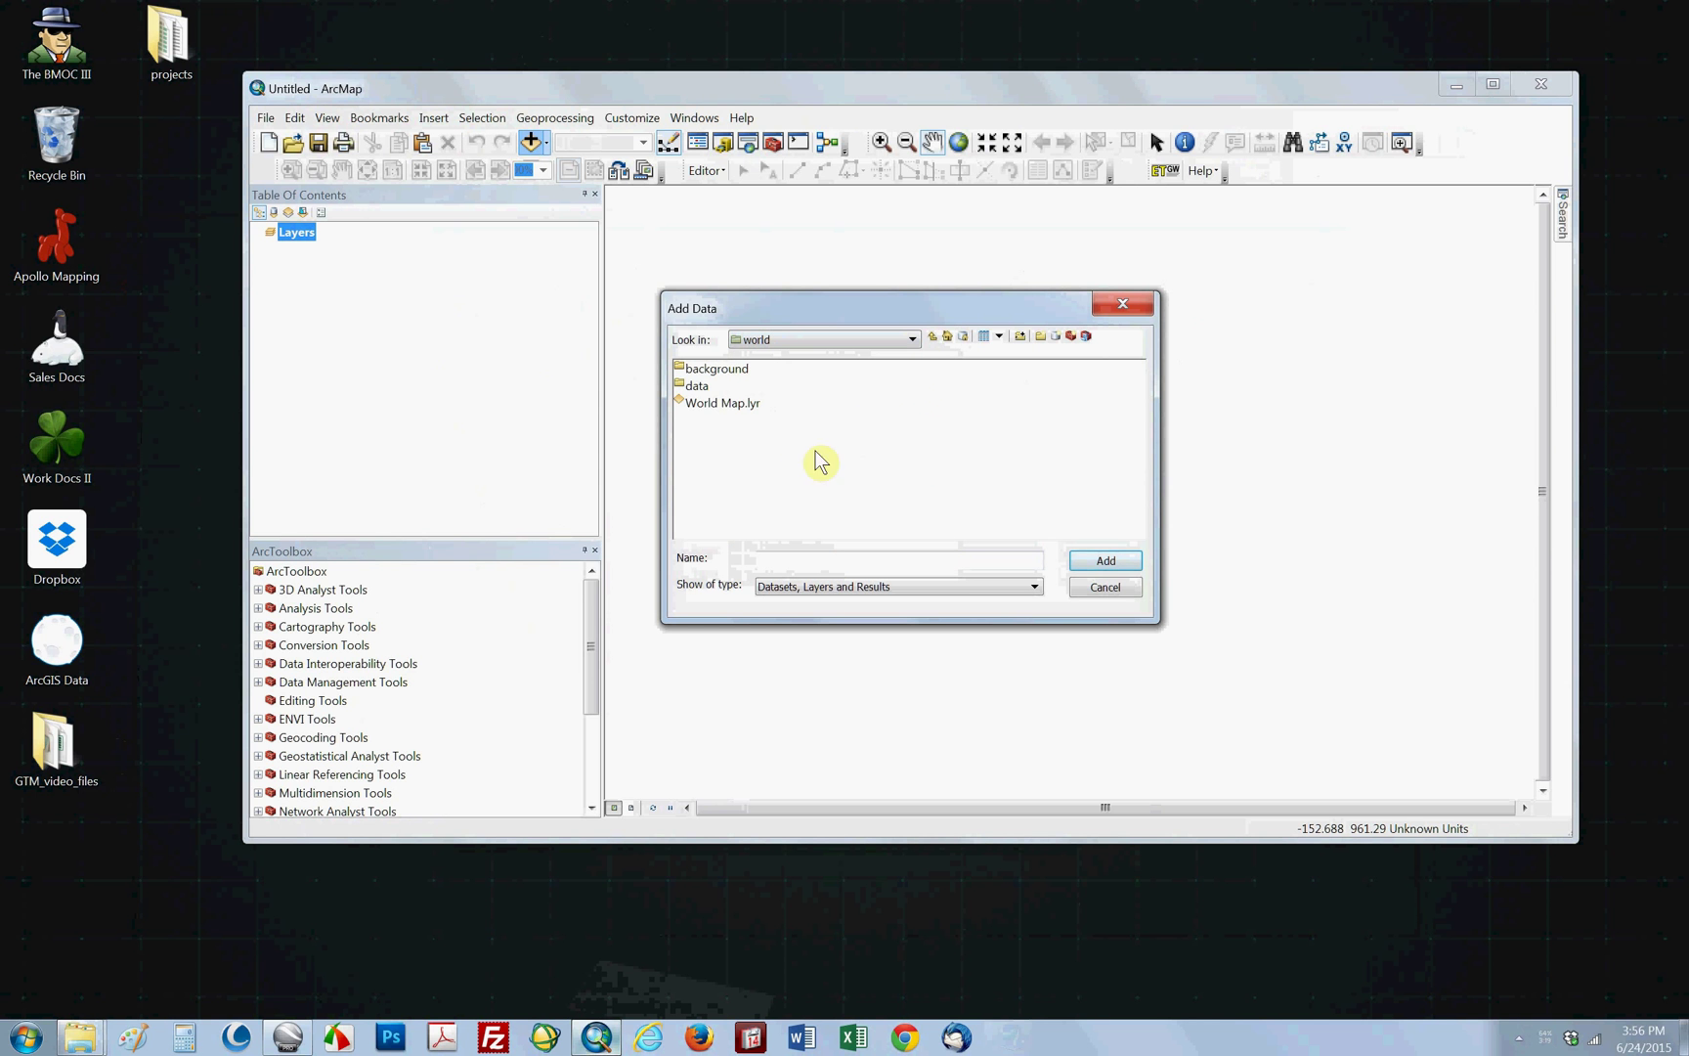
{"action": "double_click", "coordinate": [698, 385]}
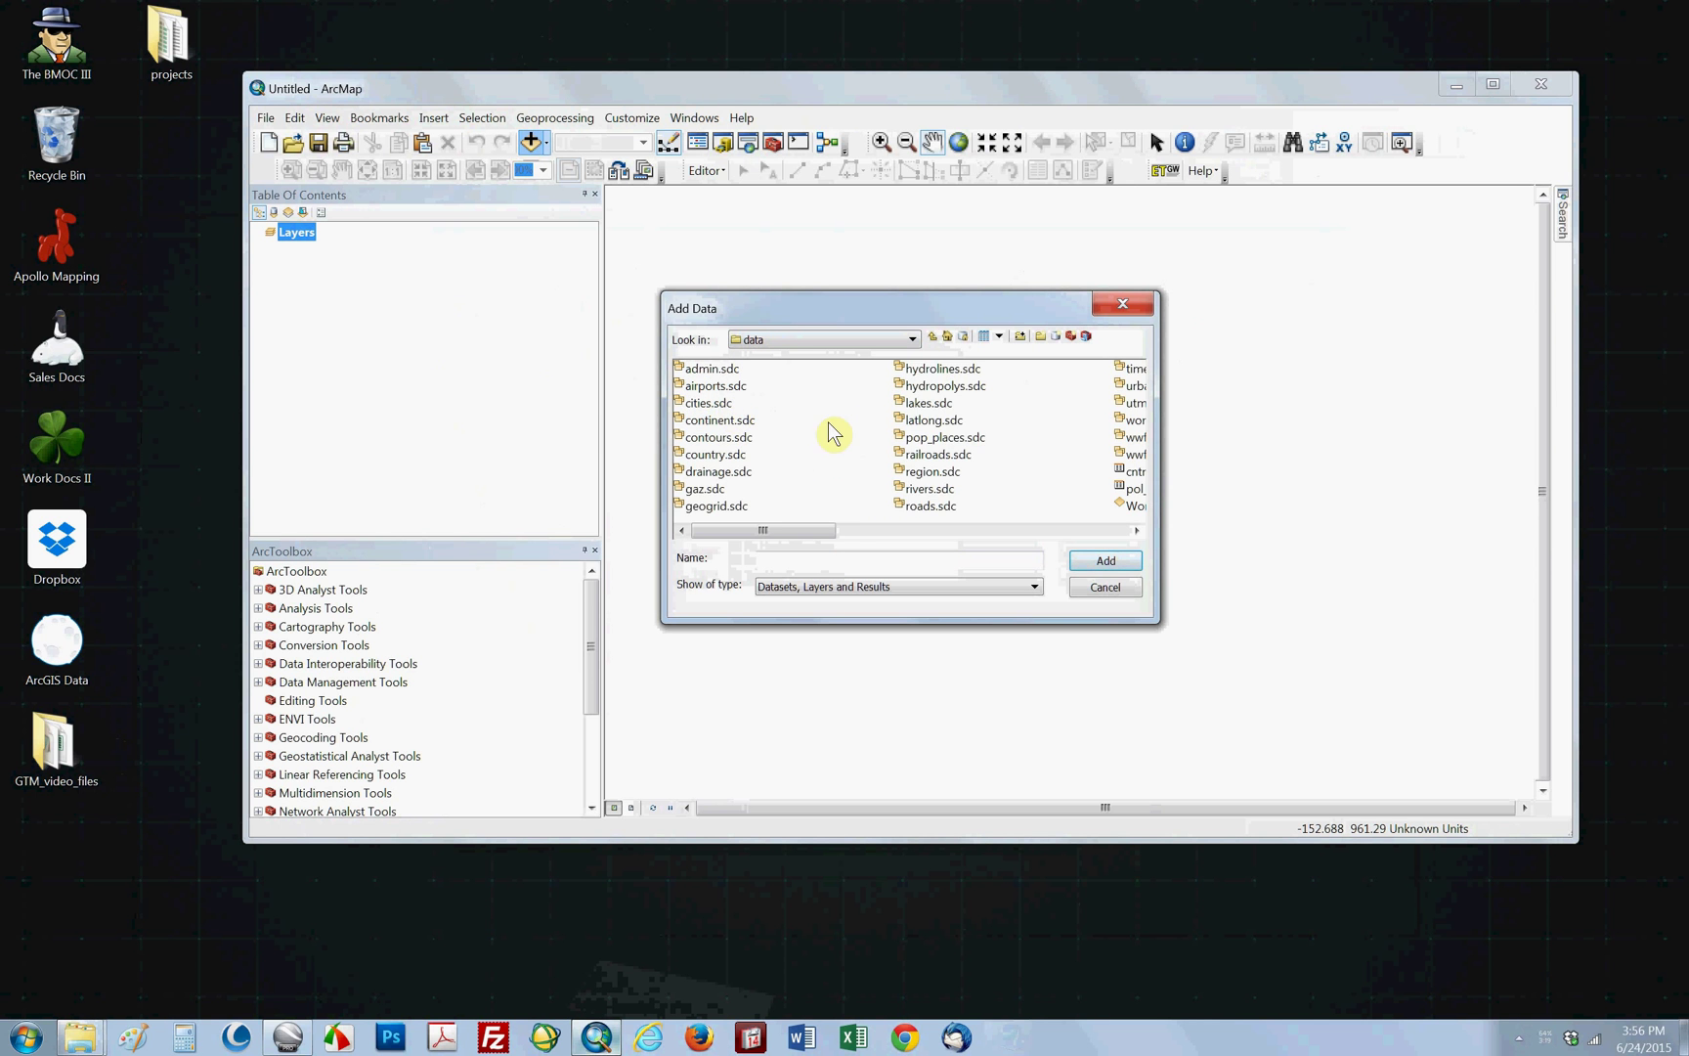
{"action": "double_click", "coordinate": [1132, 403]}
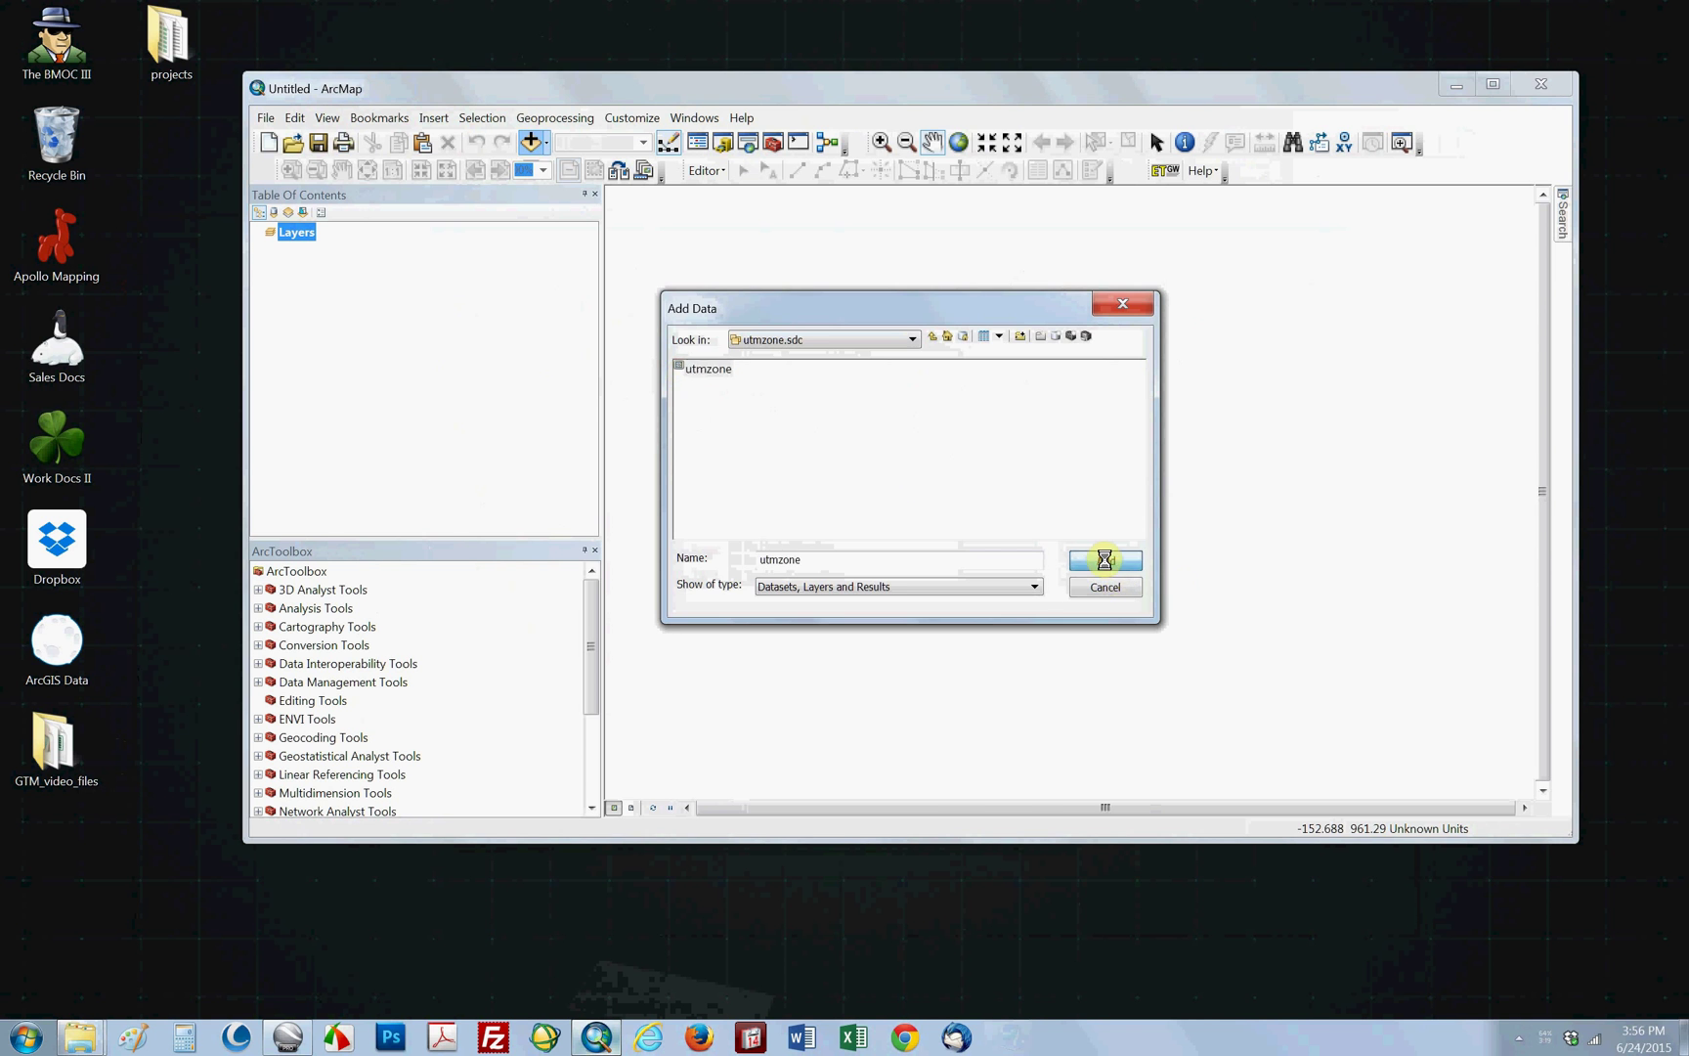
{"action": "left_click", "coordinate": [1102, 560]}
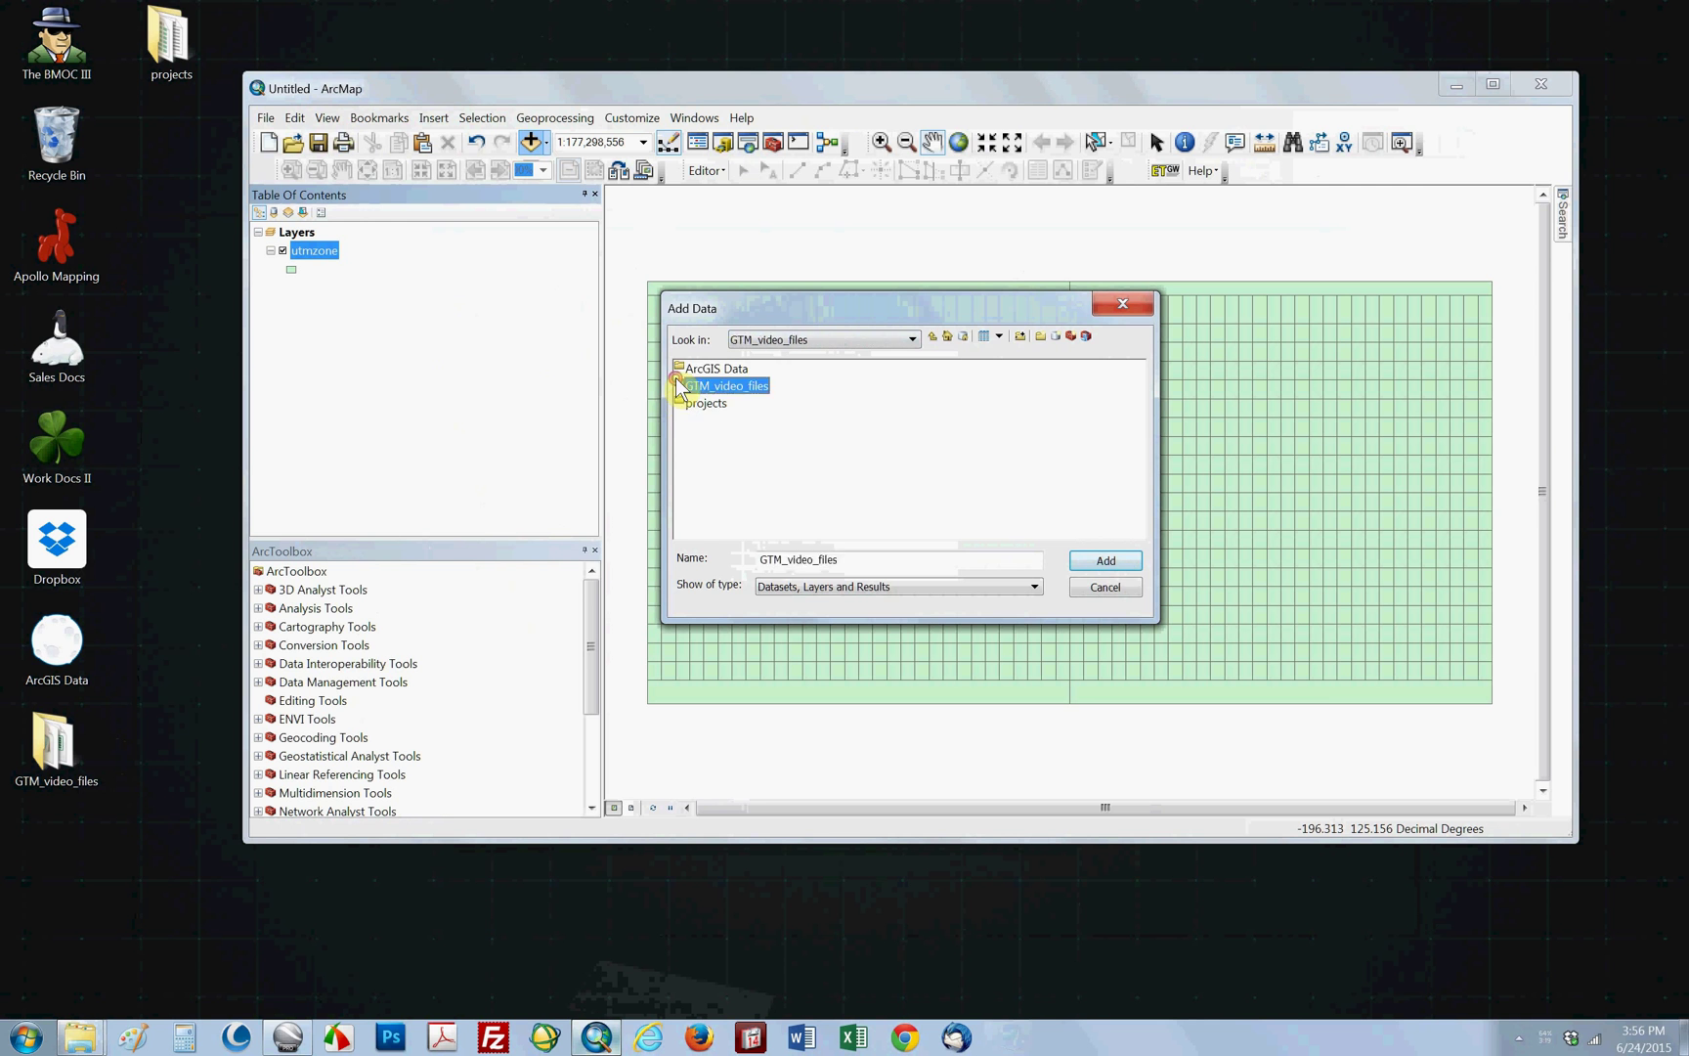
Add the Shape_quickbird shapefile from GTM_video_files to the map
{"action": "left_click", "coordinate": [1103, 561]}
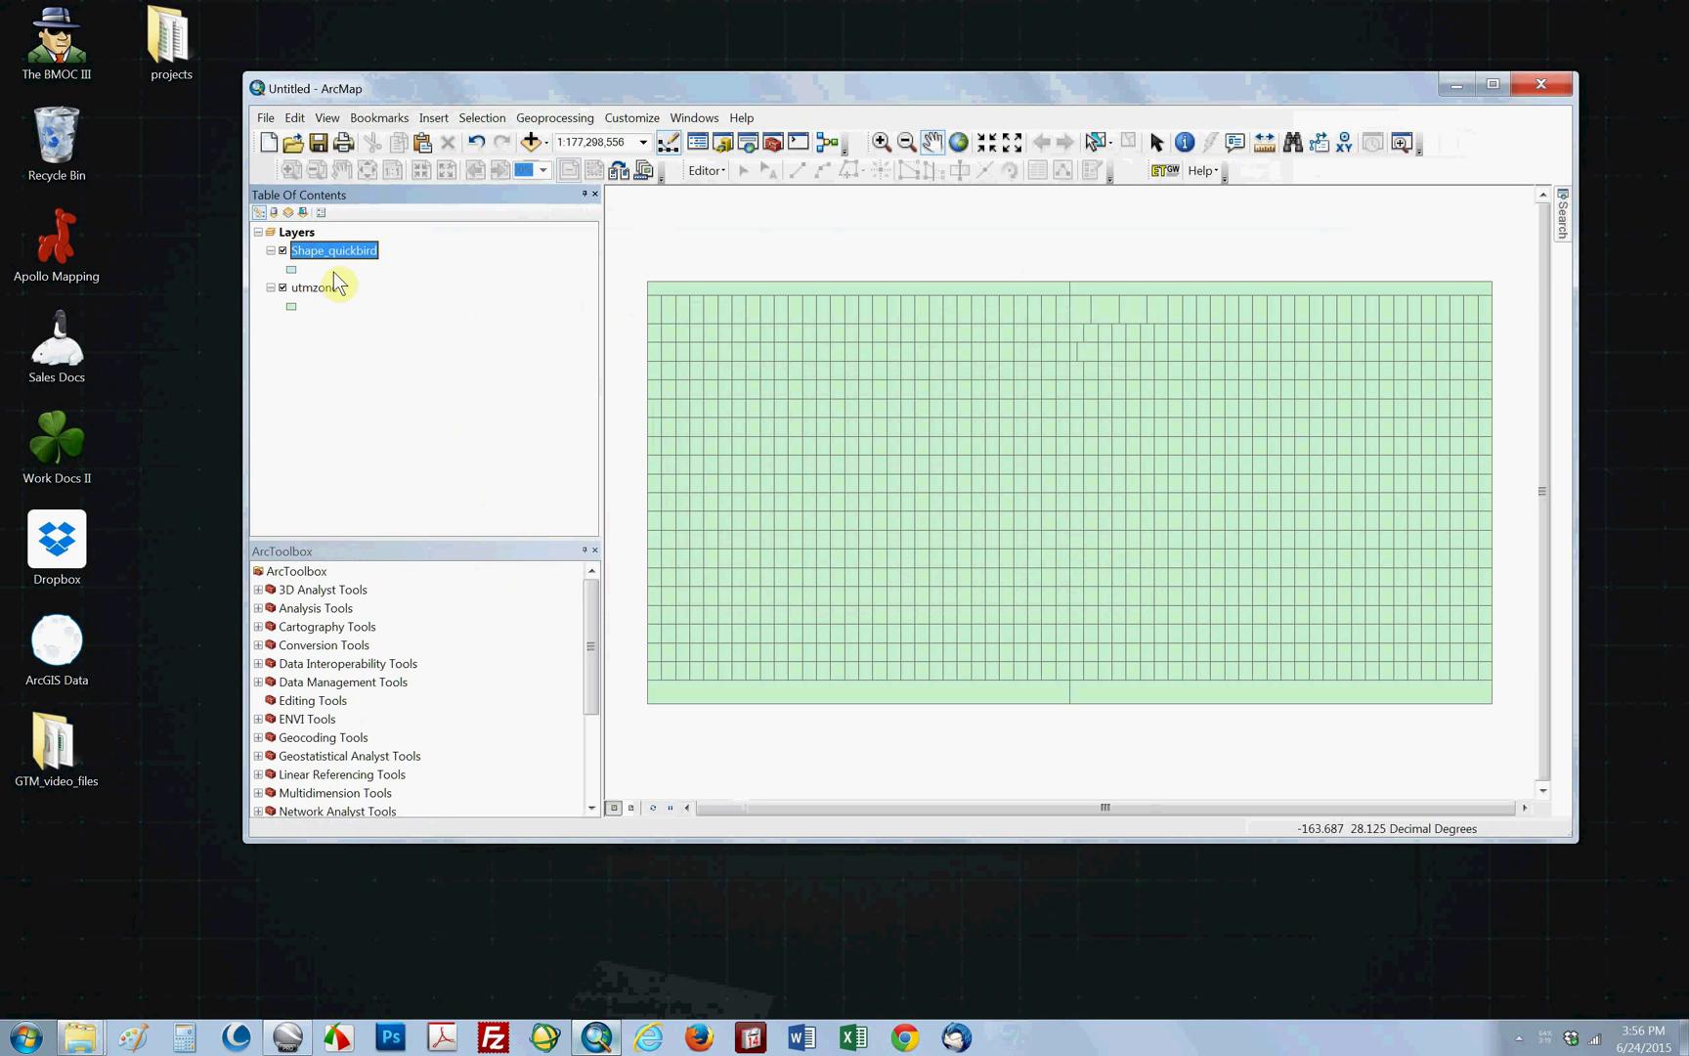
Zoom to the Shape_quickbird layer and identify the utmzone beneath it as zone 28, row R
{"action": "right_click", "coordinate": [334, 250]}
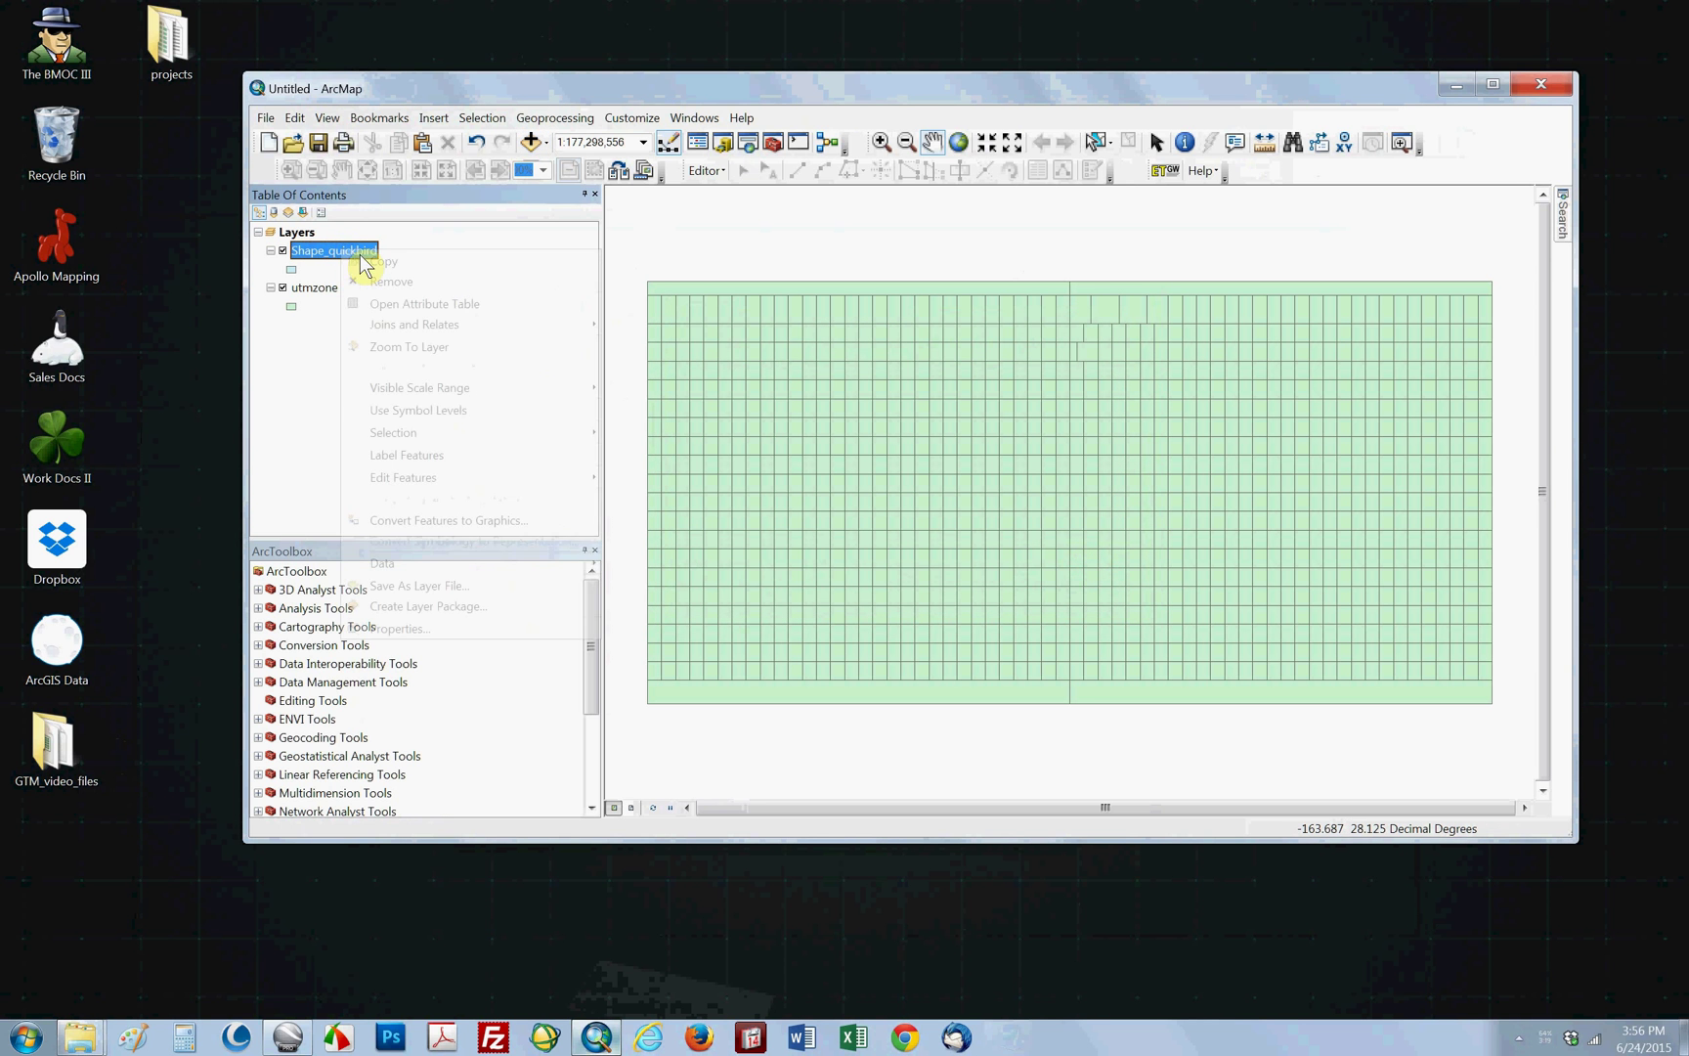
{"action": "mouse_move", "coordinate": [409, 346]}
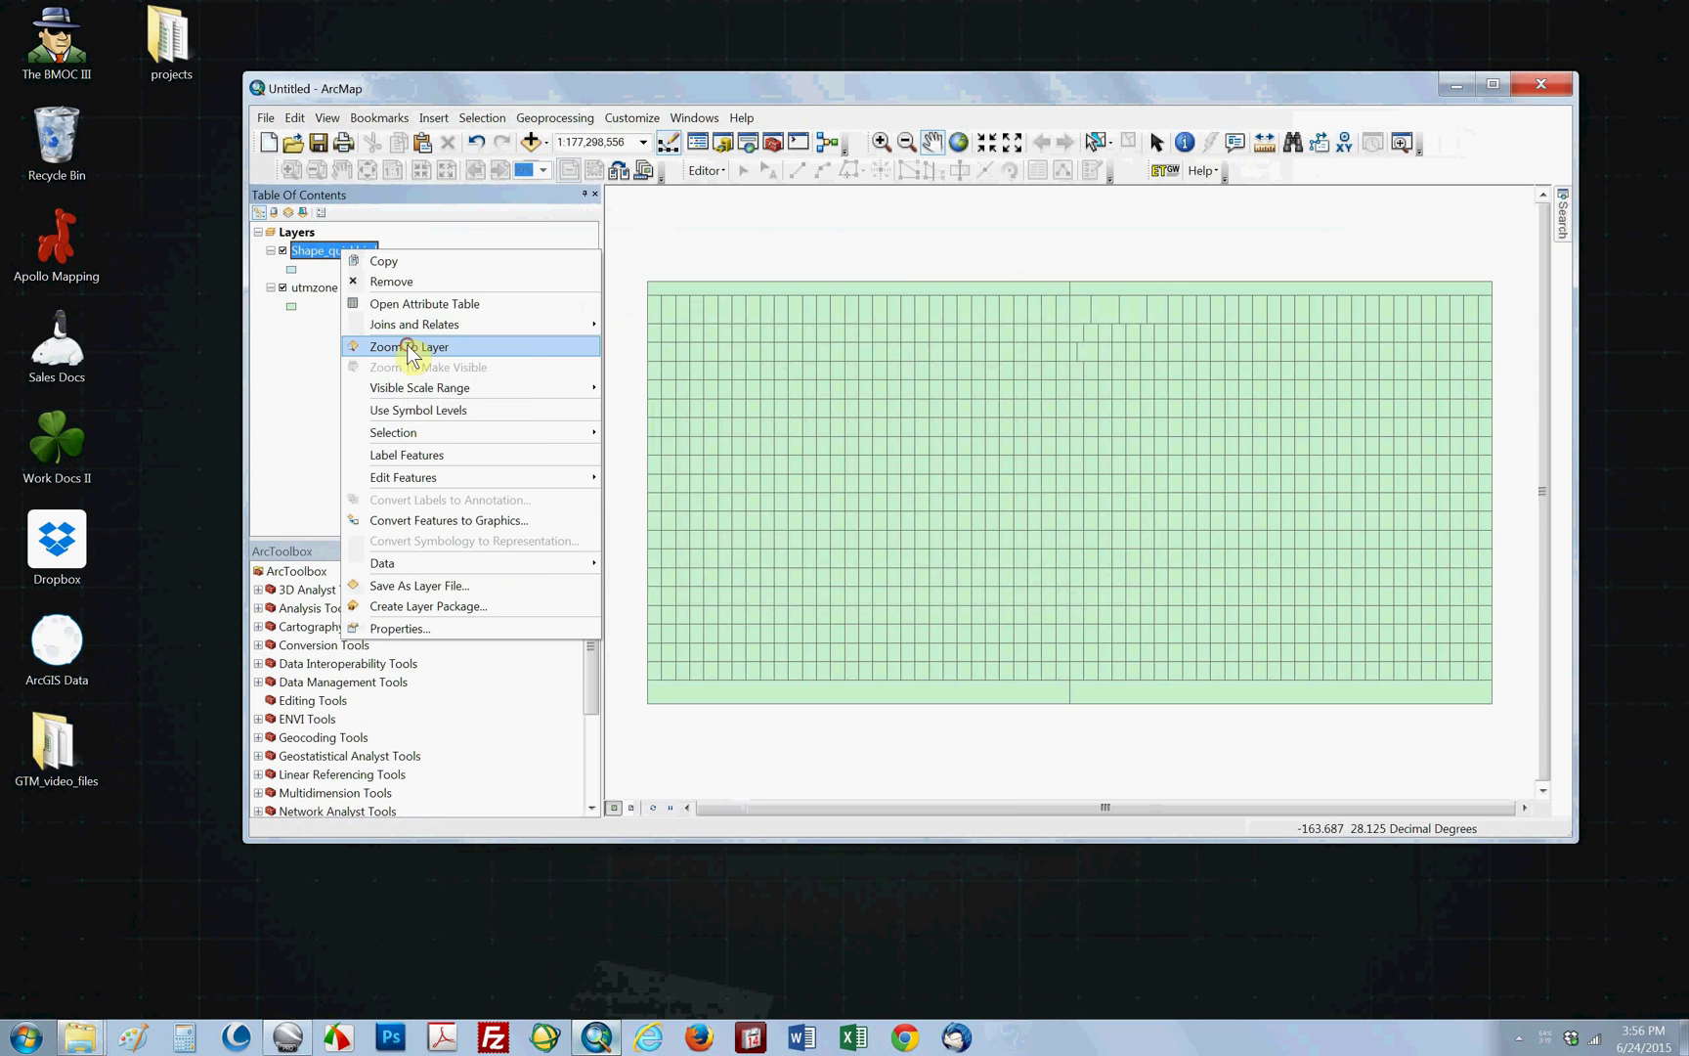
{"action": "left_click", "coordinate": [406, 346]}
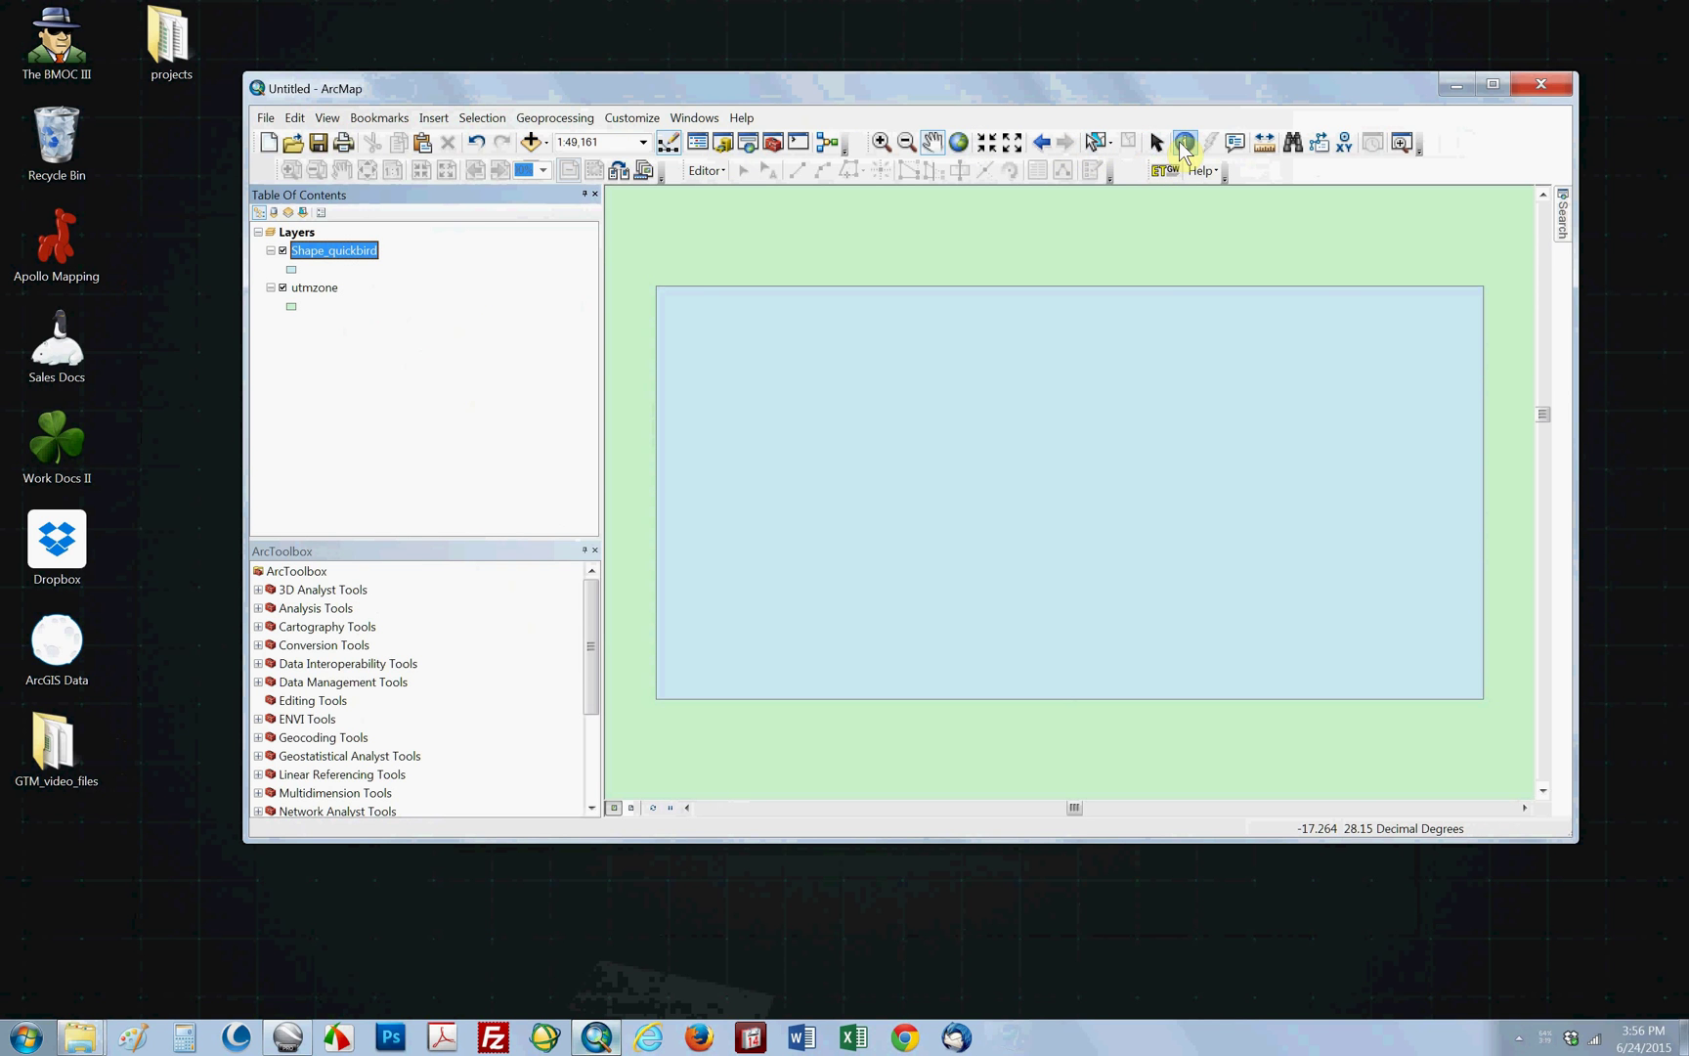
{"action": "left_click", "coordinate": [1185, 141]}
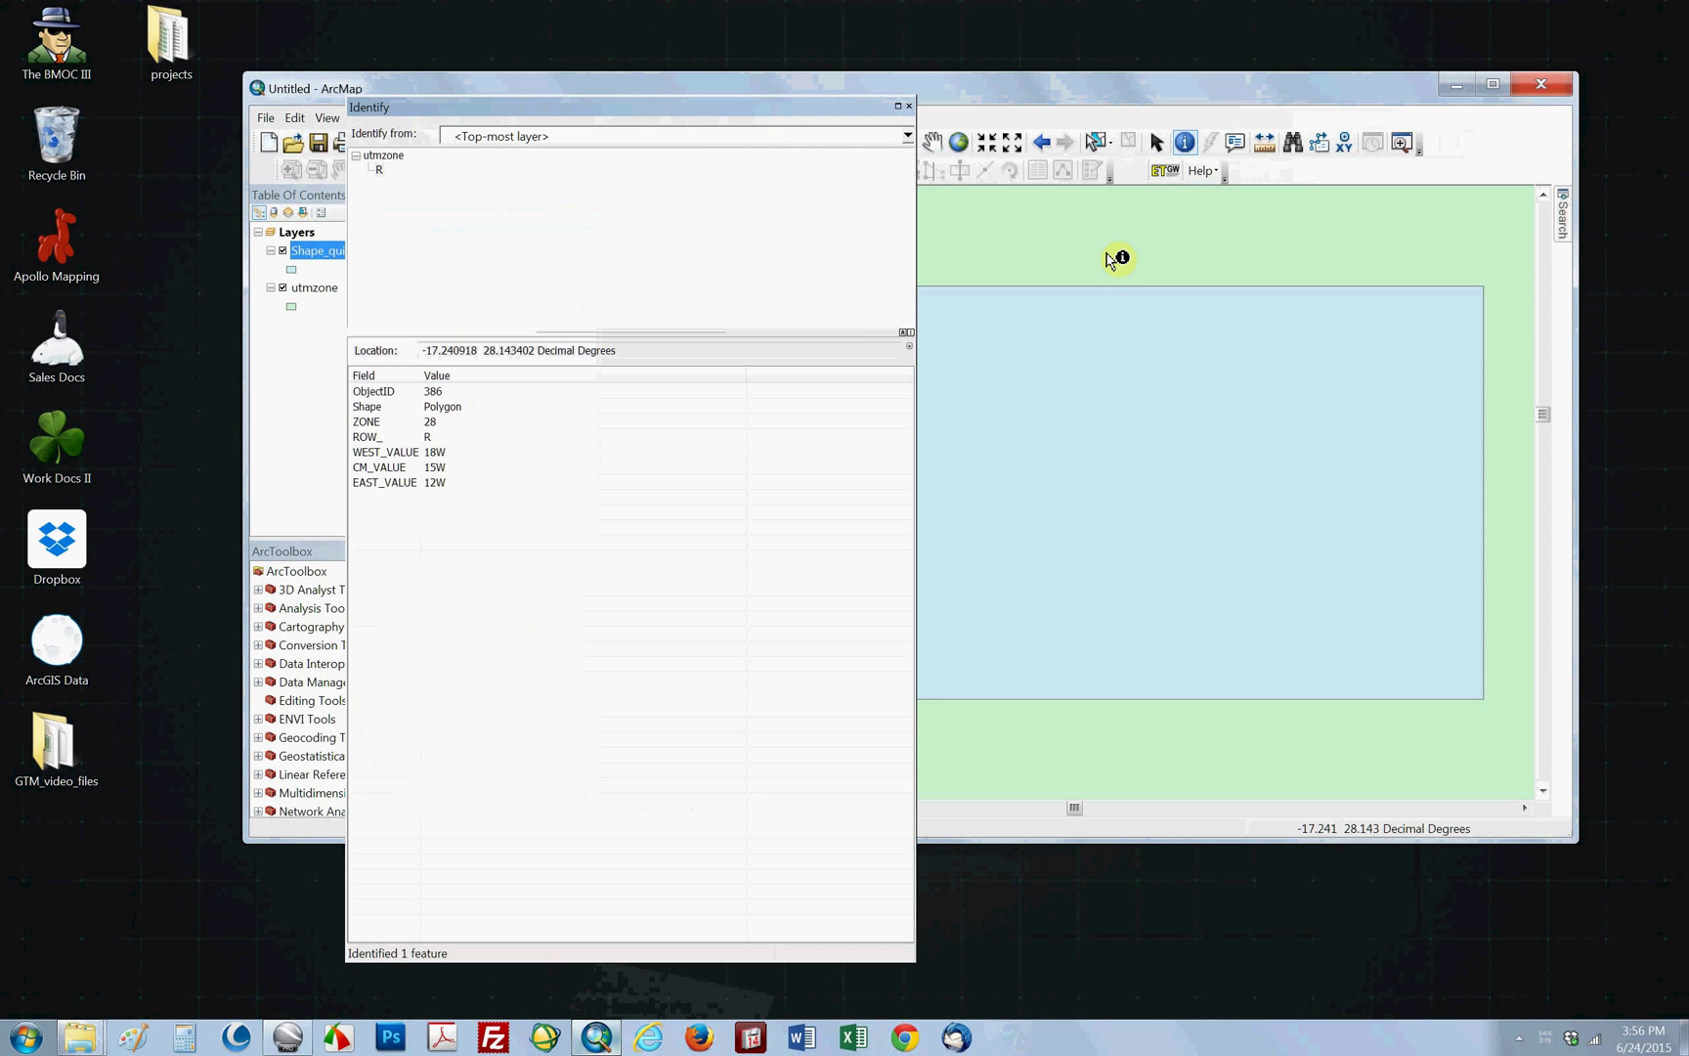
{"action": "left_click", "coordinate": [436, 420]}
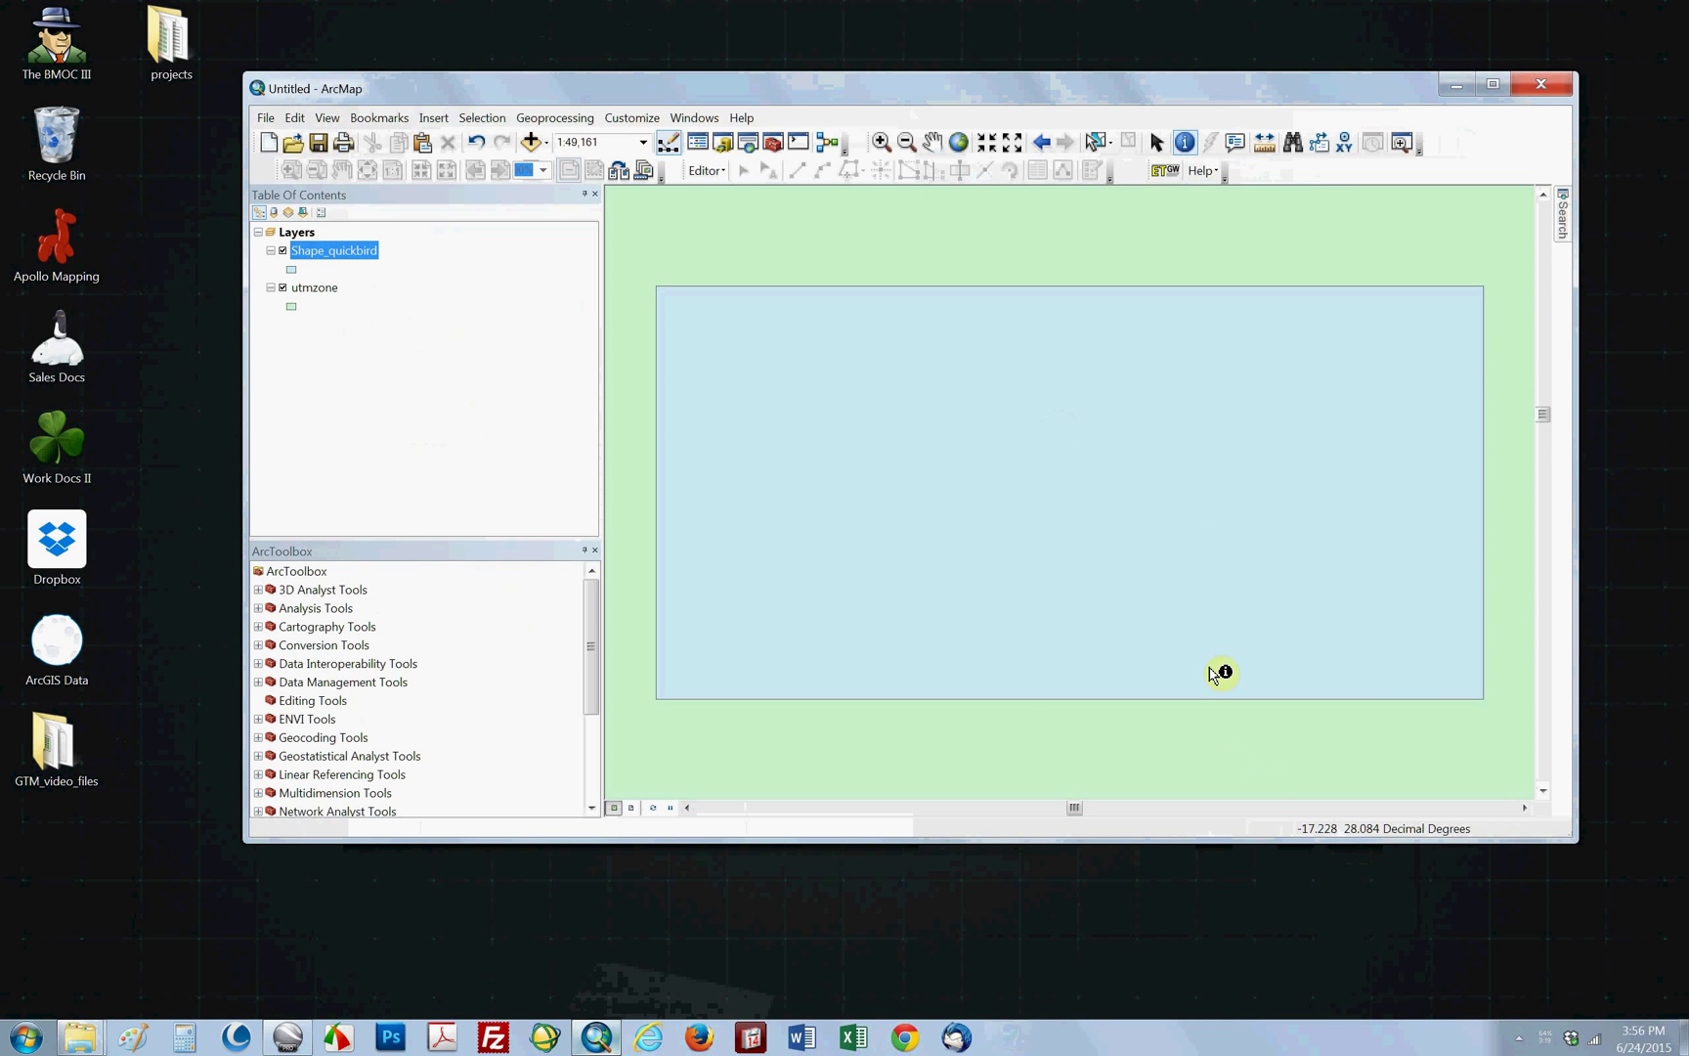
{"action": "mouse_move", "coordinate": [1369, 841]}
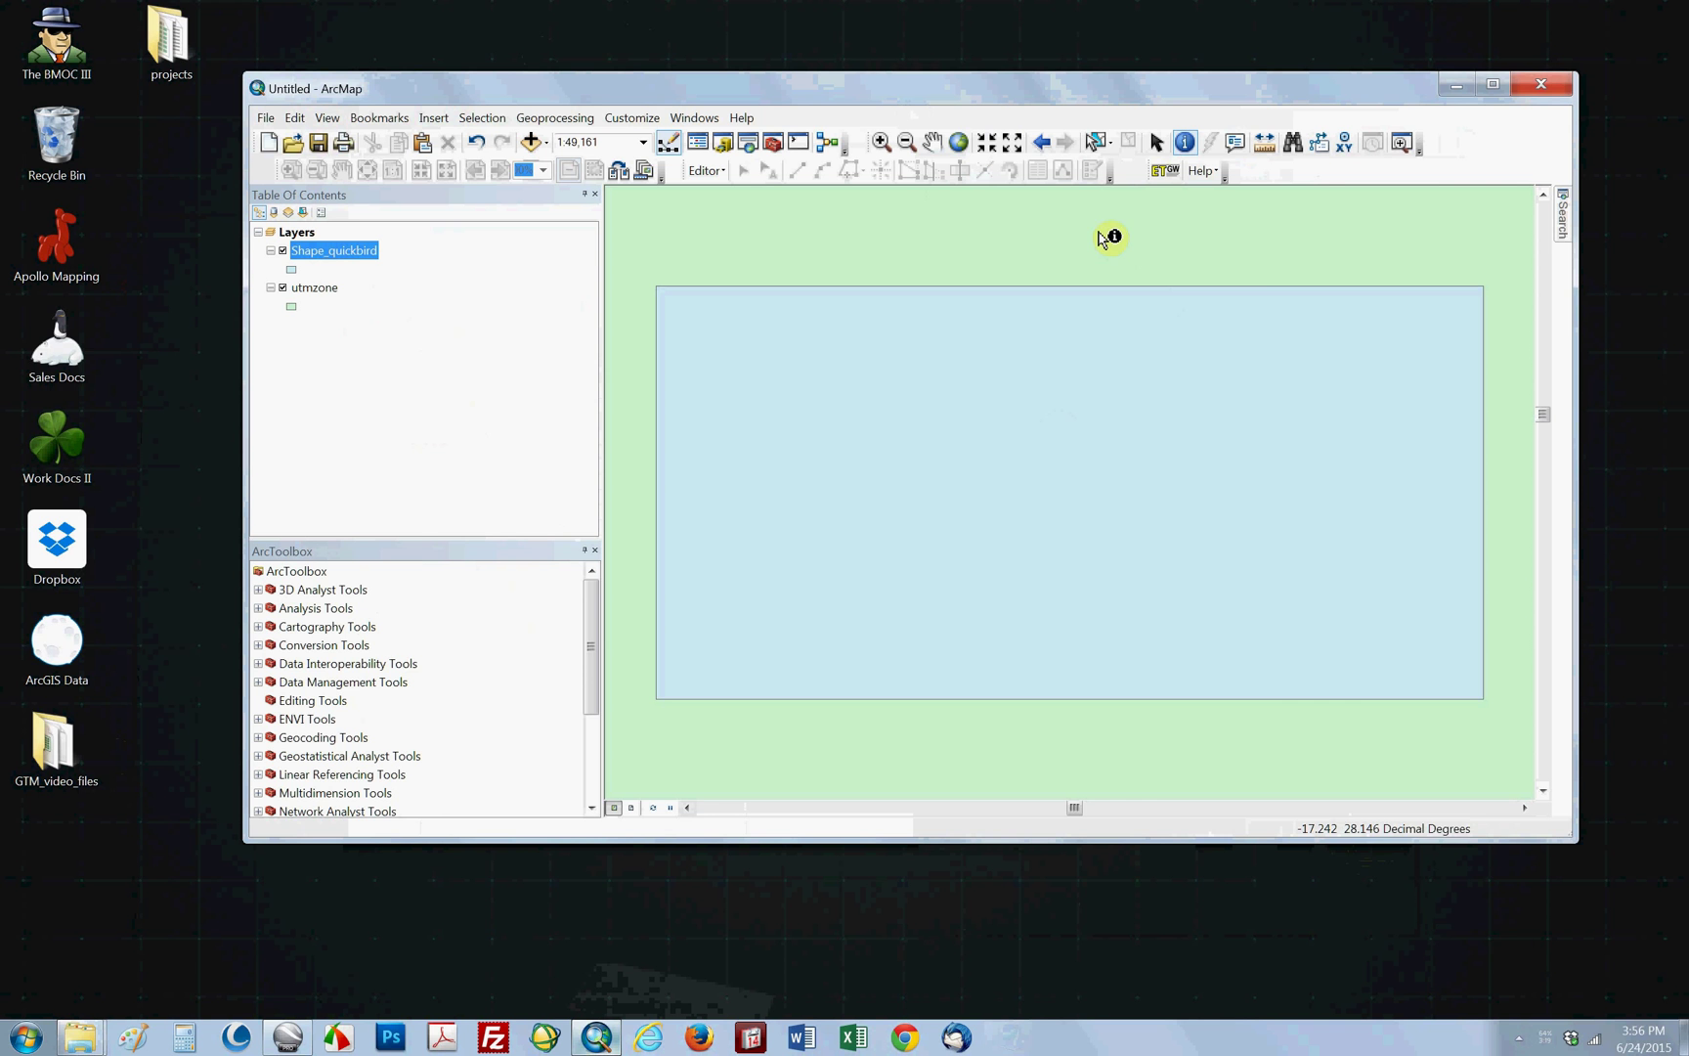
{"action": "mouse_move", "coordinate": [1245, 215]}
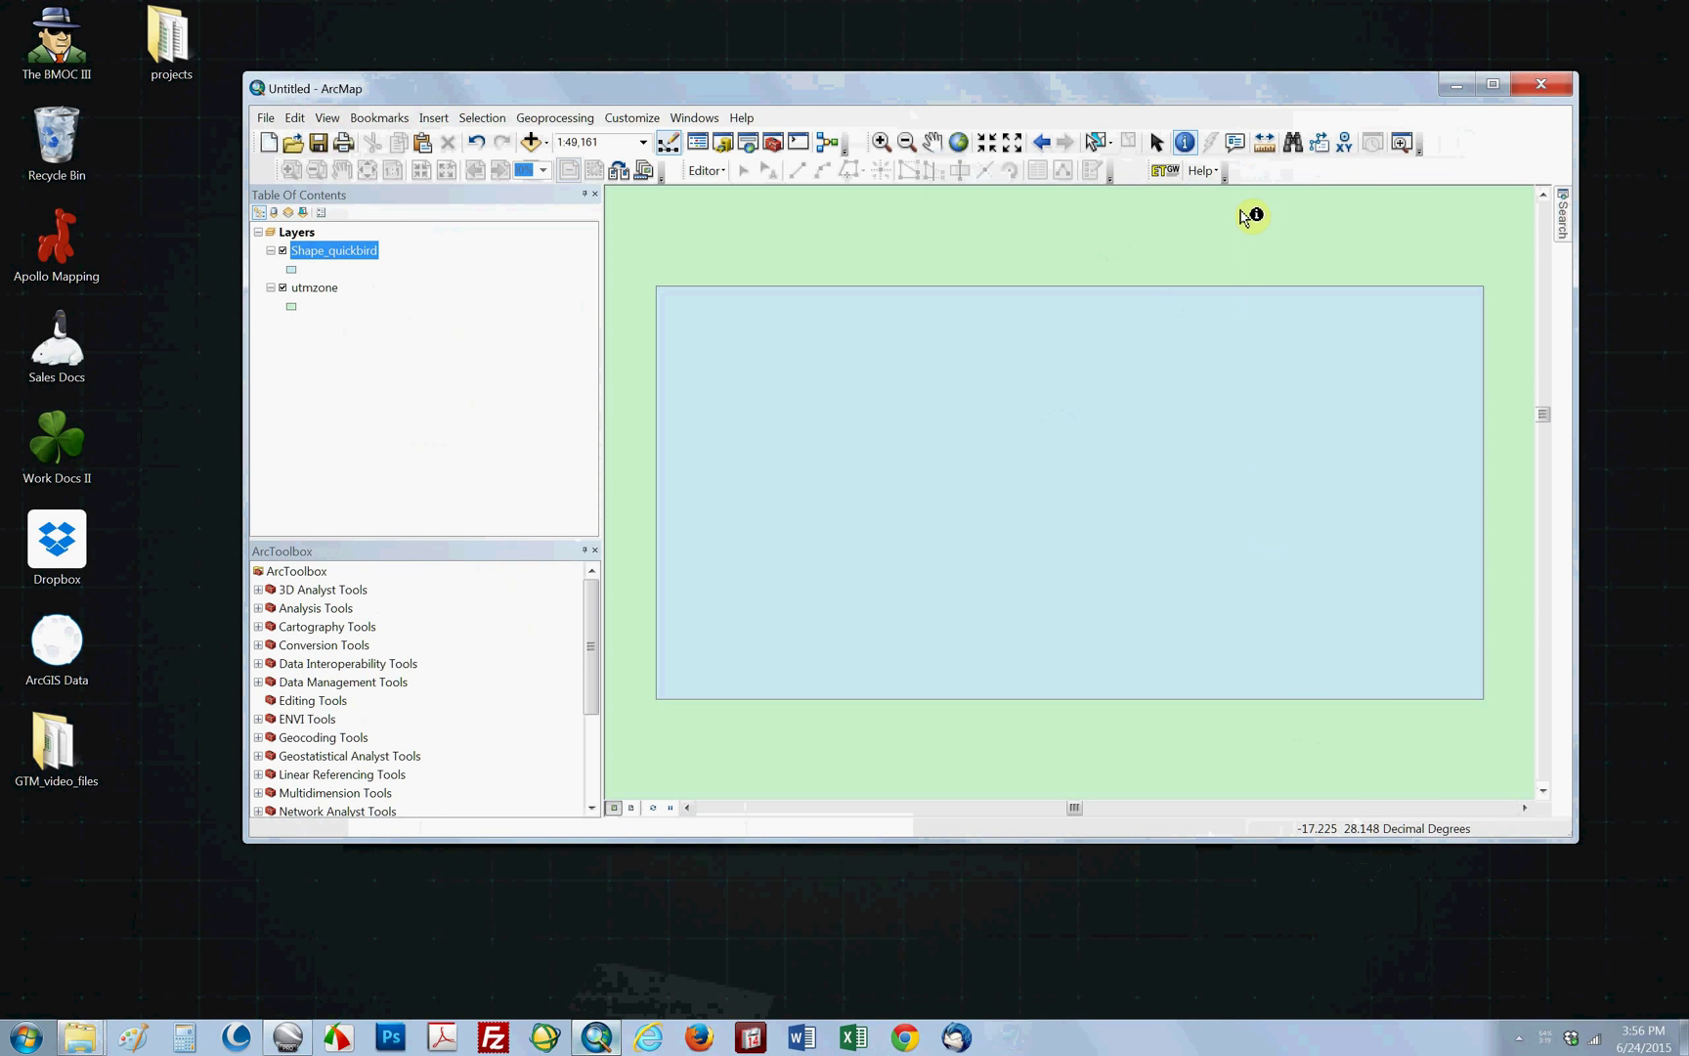
{"action": "mouse_move", "coordinate": [1347, 842]}
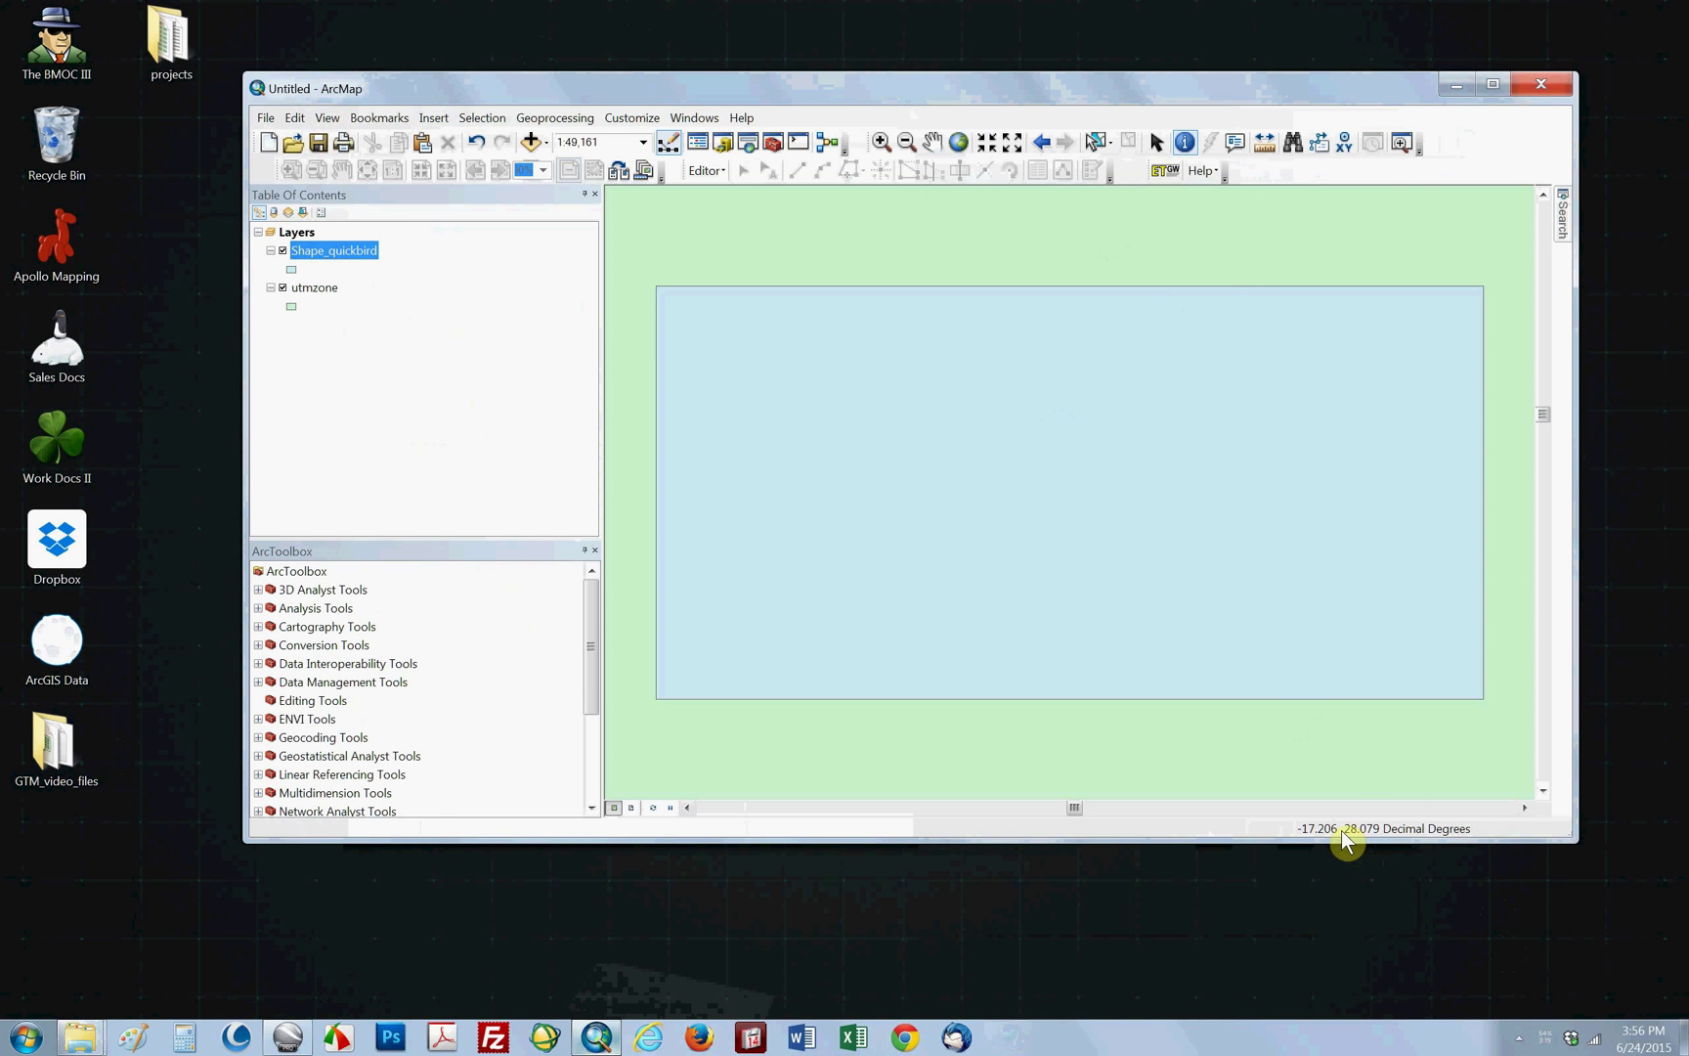
{"action": "mouse_move", "coordinate": [706, 618]}
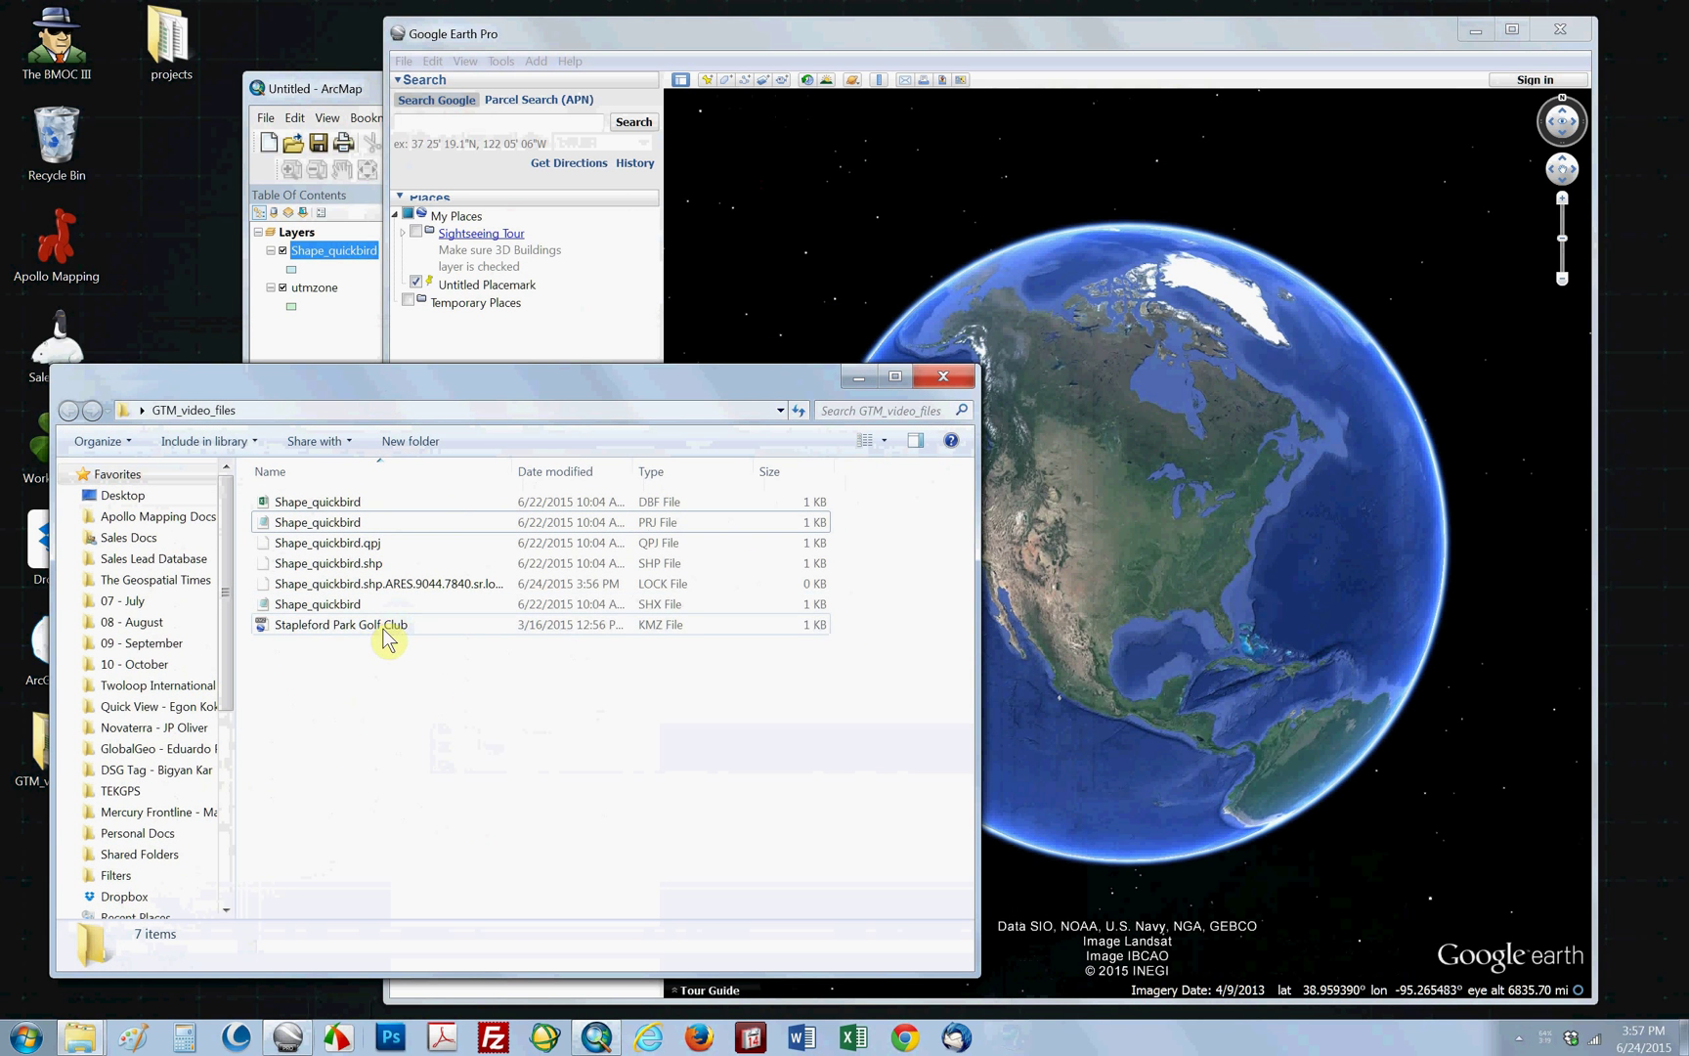
Load the Stapleford Park Golf Club KMZ and set Show Lat/Long to Universal Transverse Mercator
{"action": "double_click", "coordinate": [340, 625]}
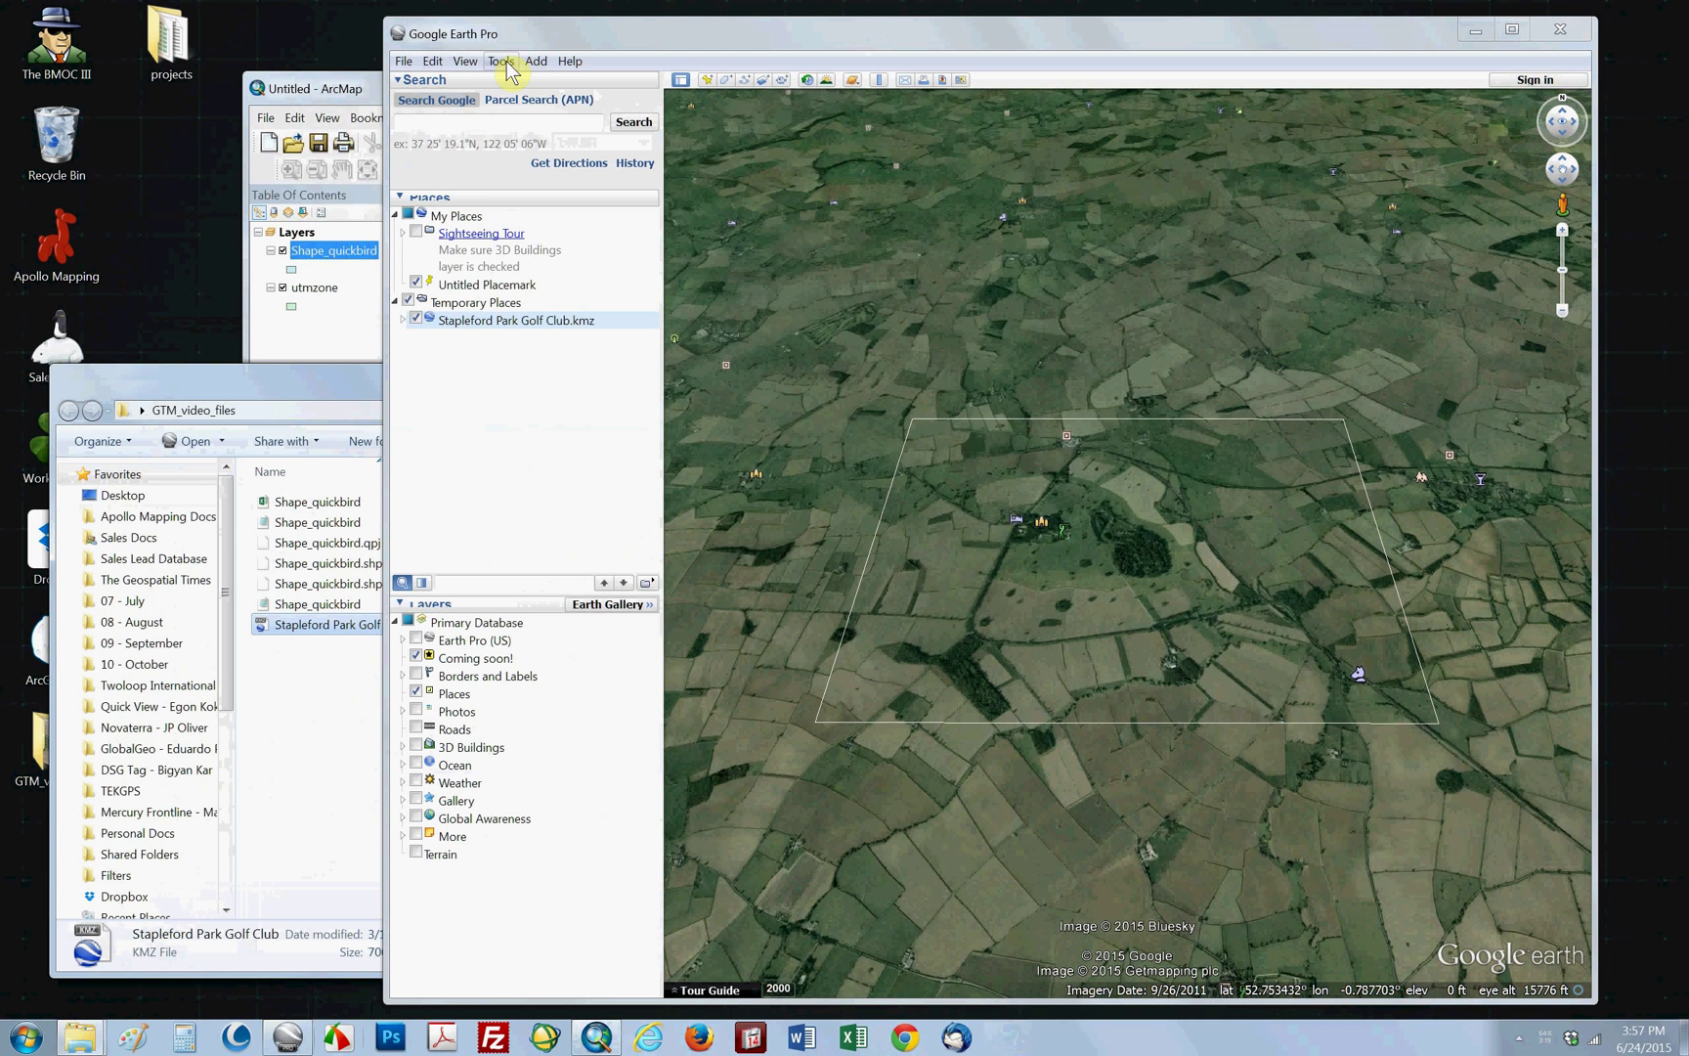
{"action": "left_click", "coordinate": [500, 60]}
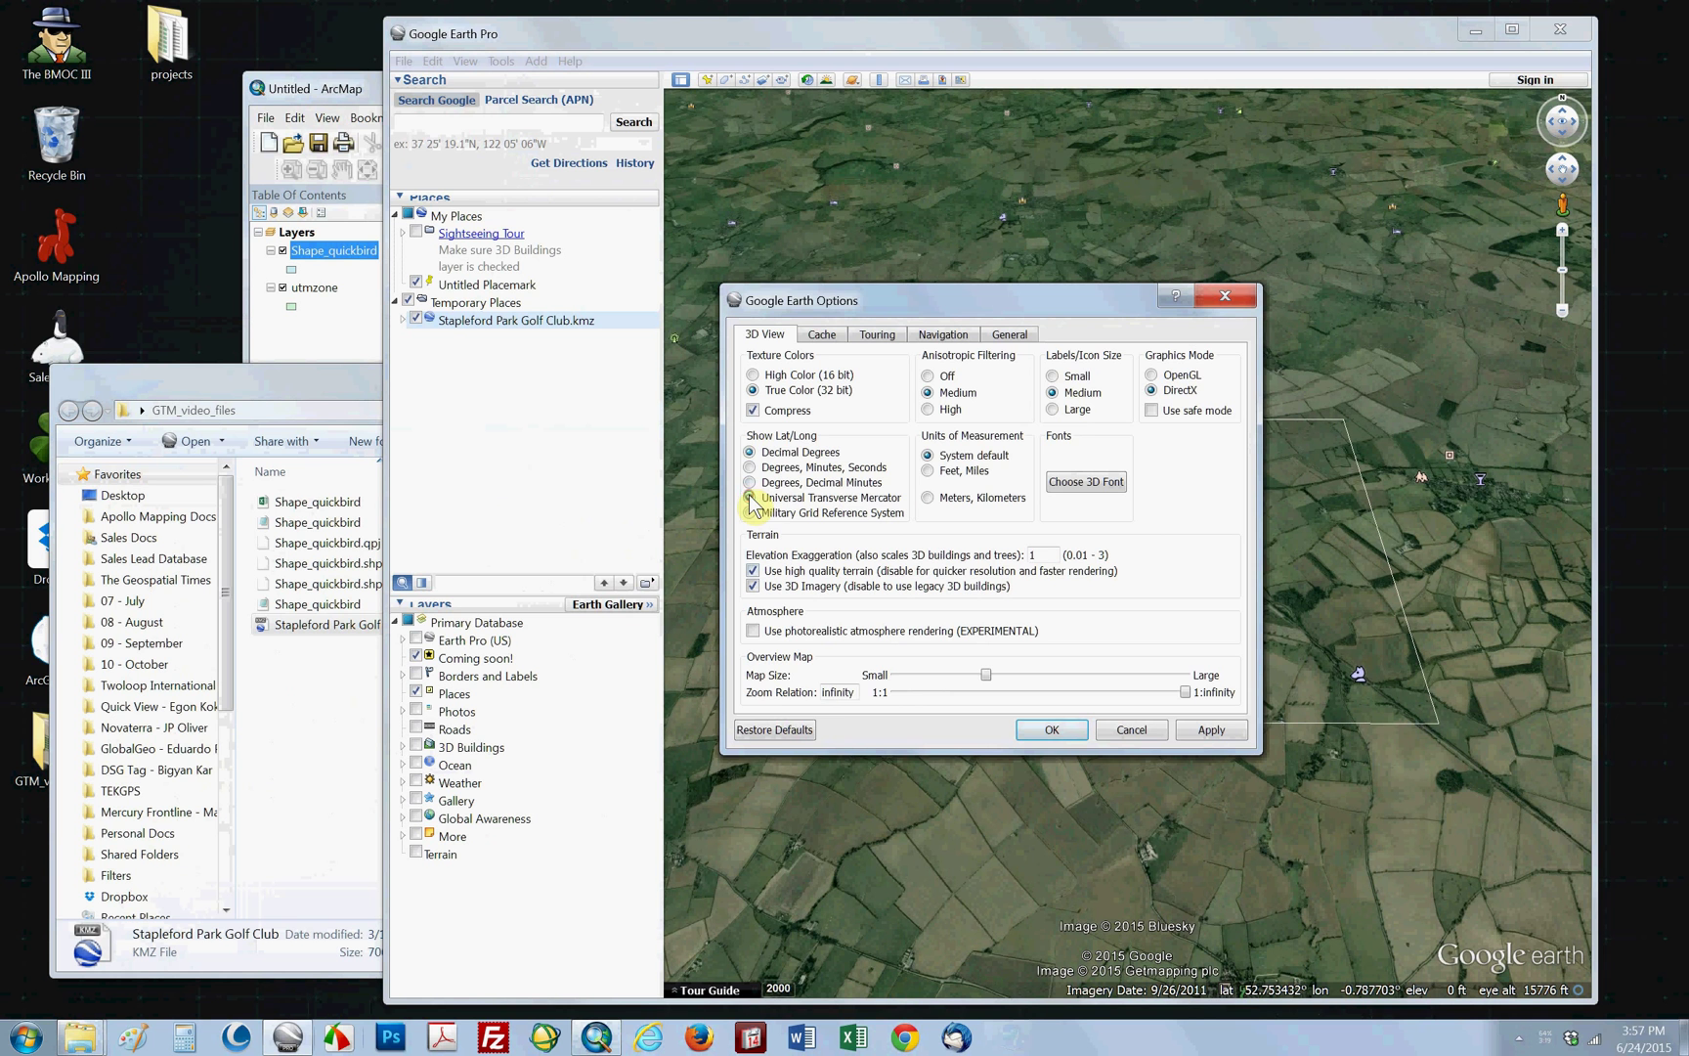
{"action": "left_click", "coordinate": [754, 499]}
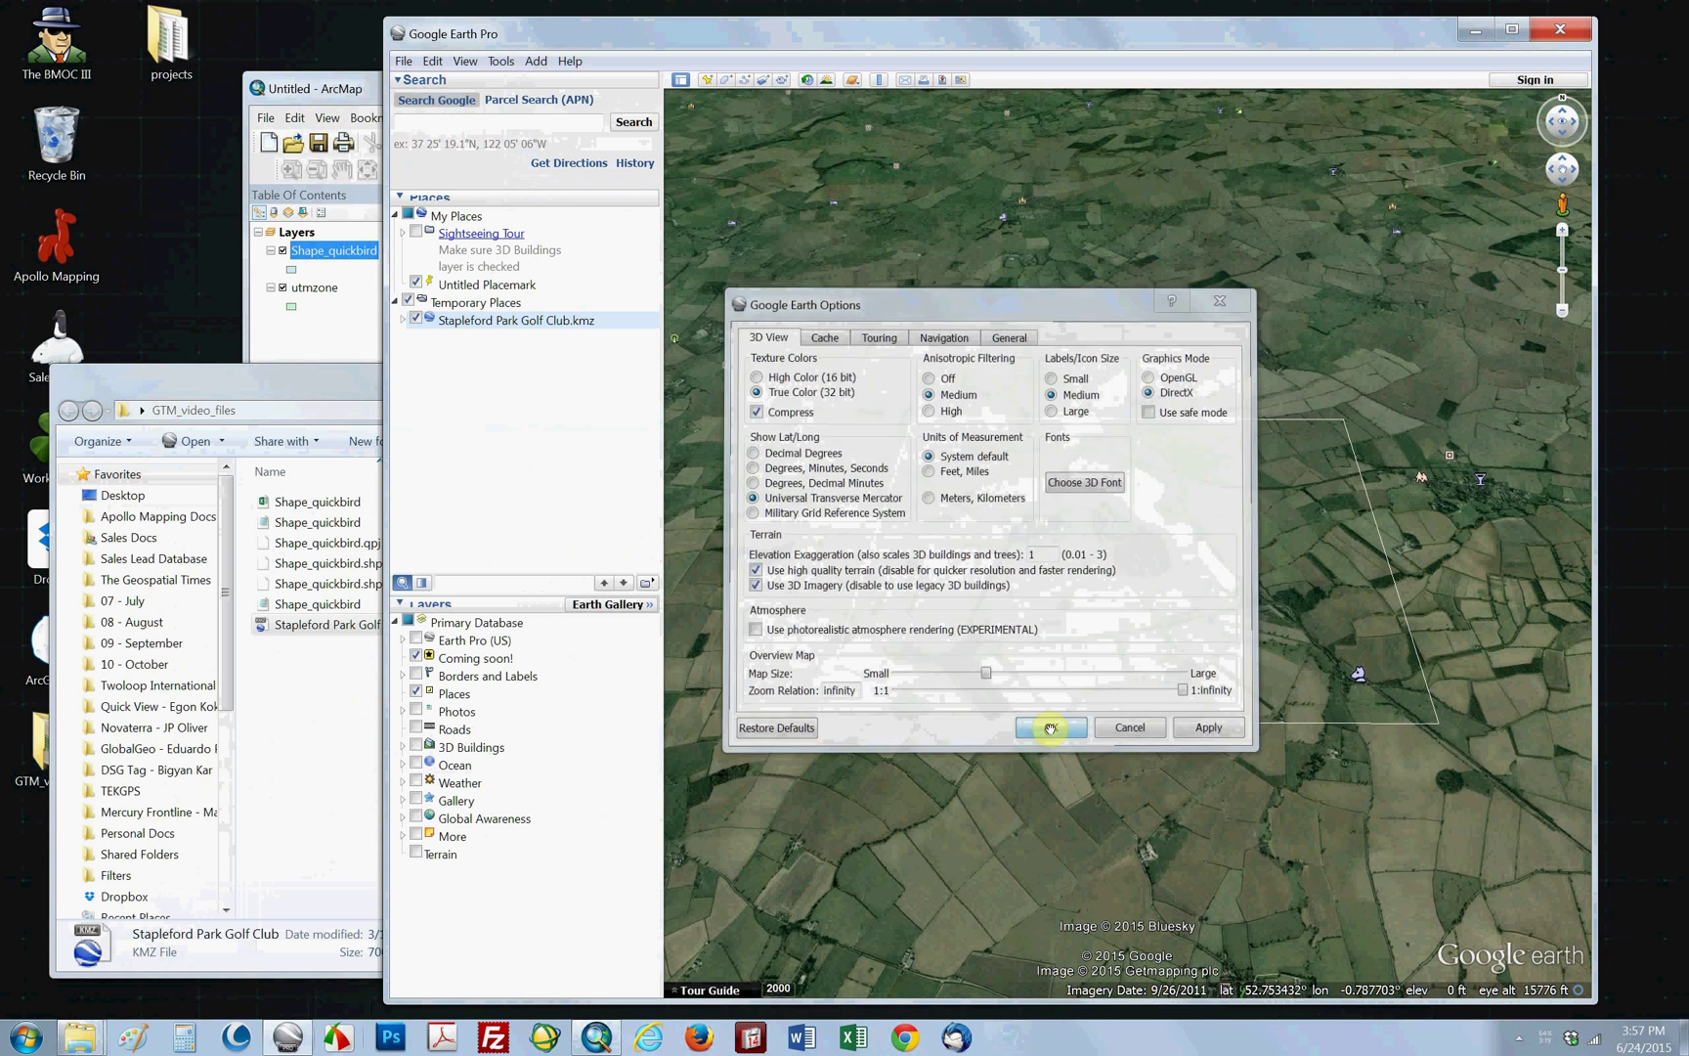
{"action": "left_click", "coordinate": [1048, 727]}
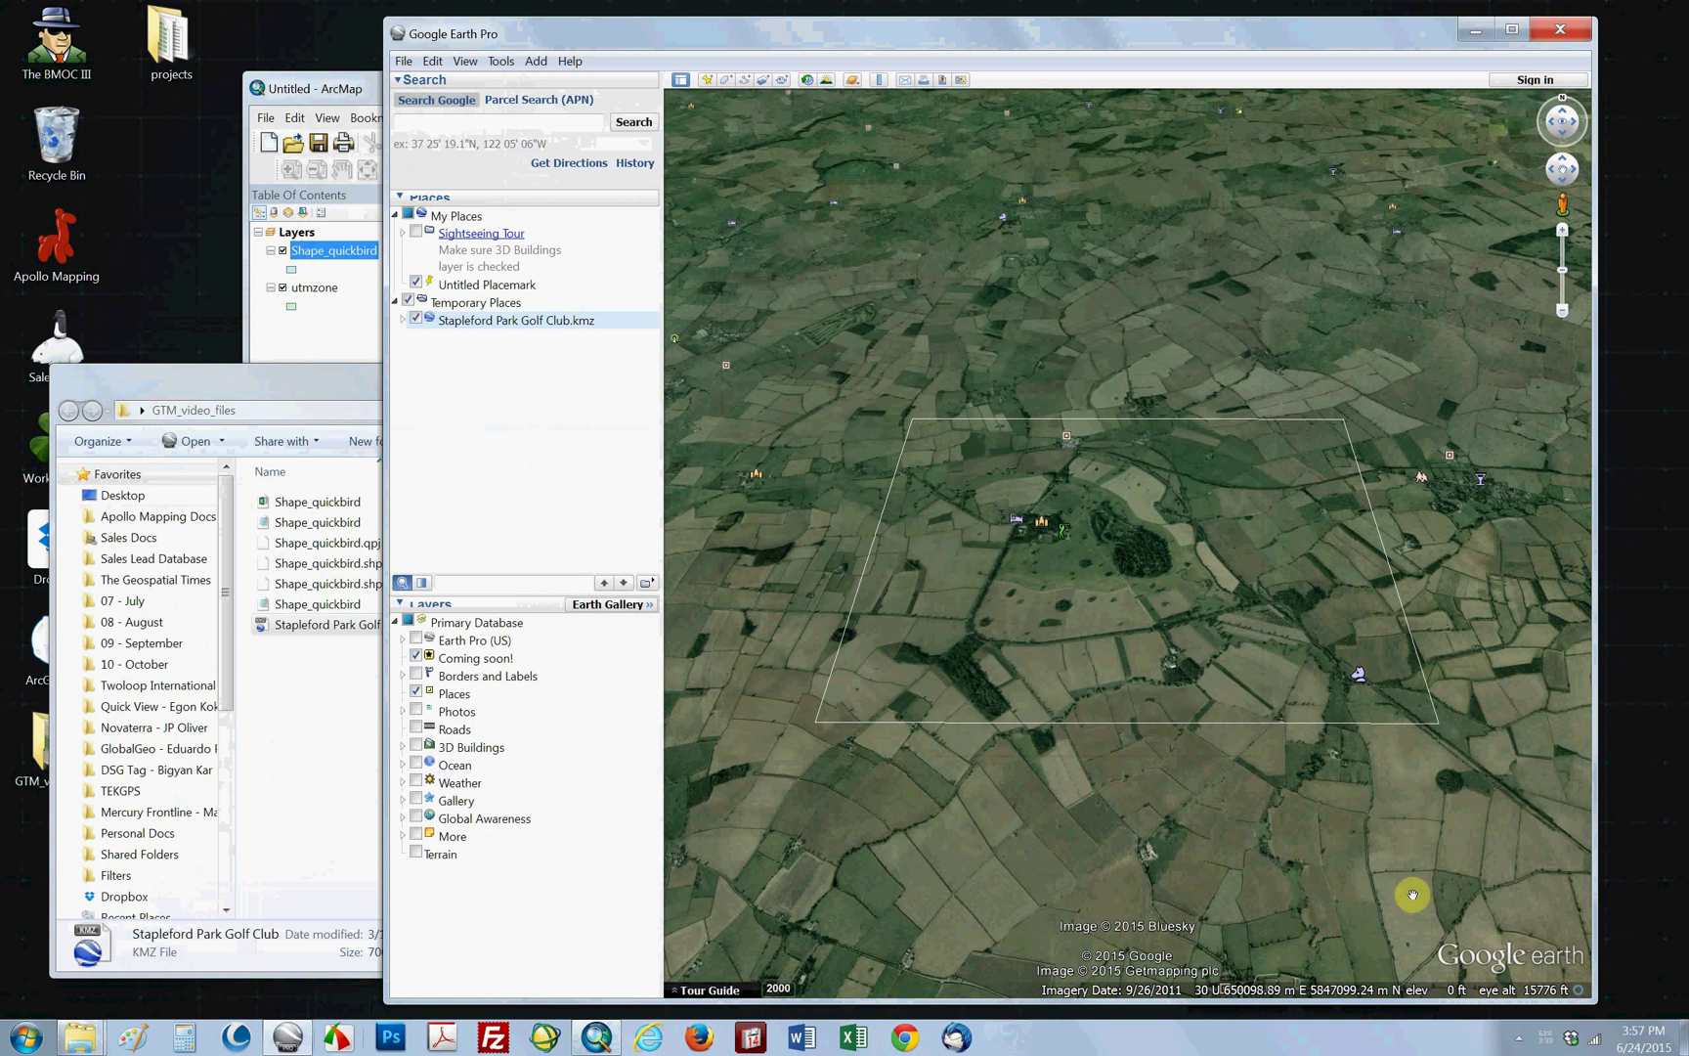
{"action": "mouse_move", "coordinate": [1229, 505]}
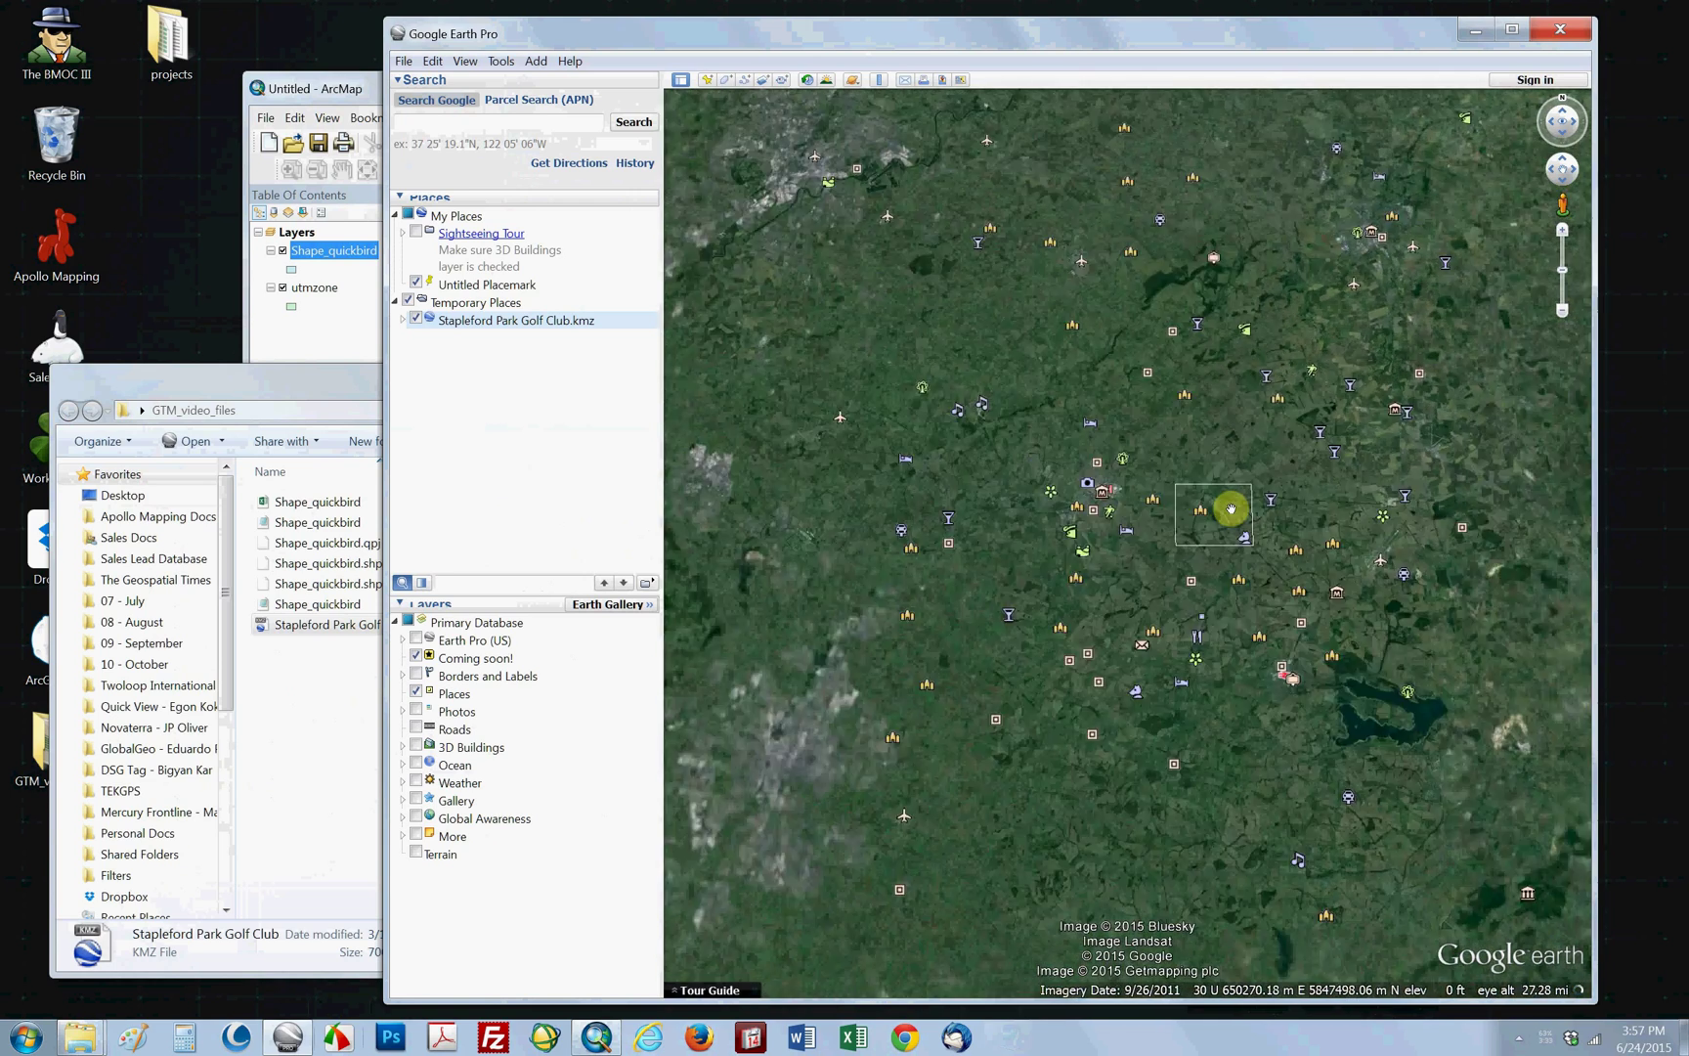
Zoom out to a wide view of Britain and northern France to compare UTM zone readouts
{"action": "scroll", "scroll_direction": "down", "scroll_amount": 3}
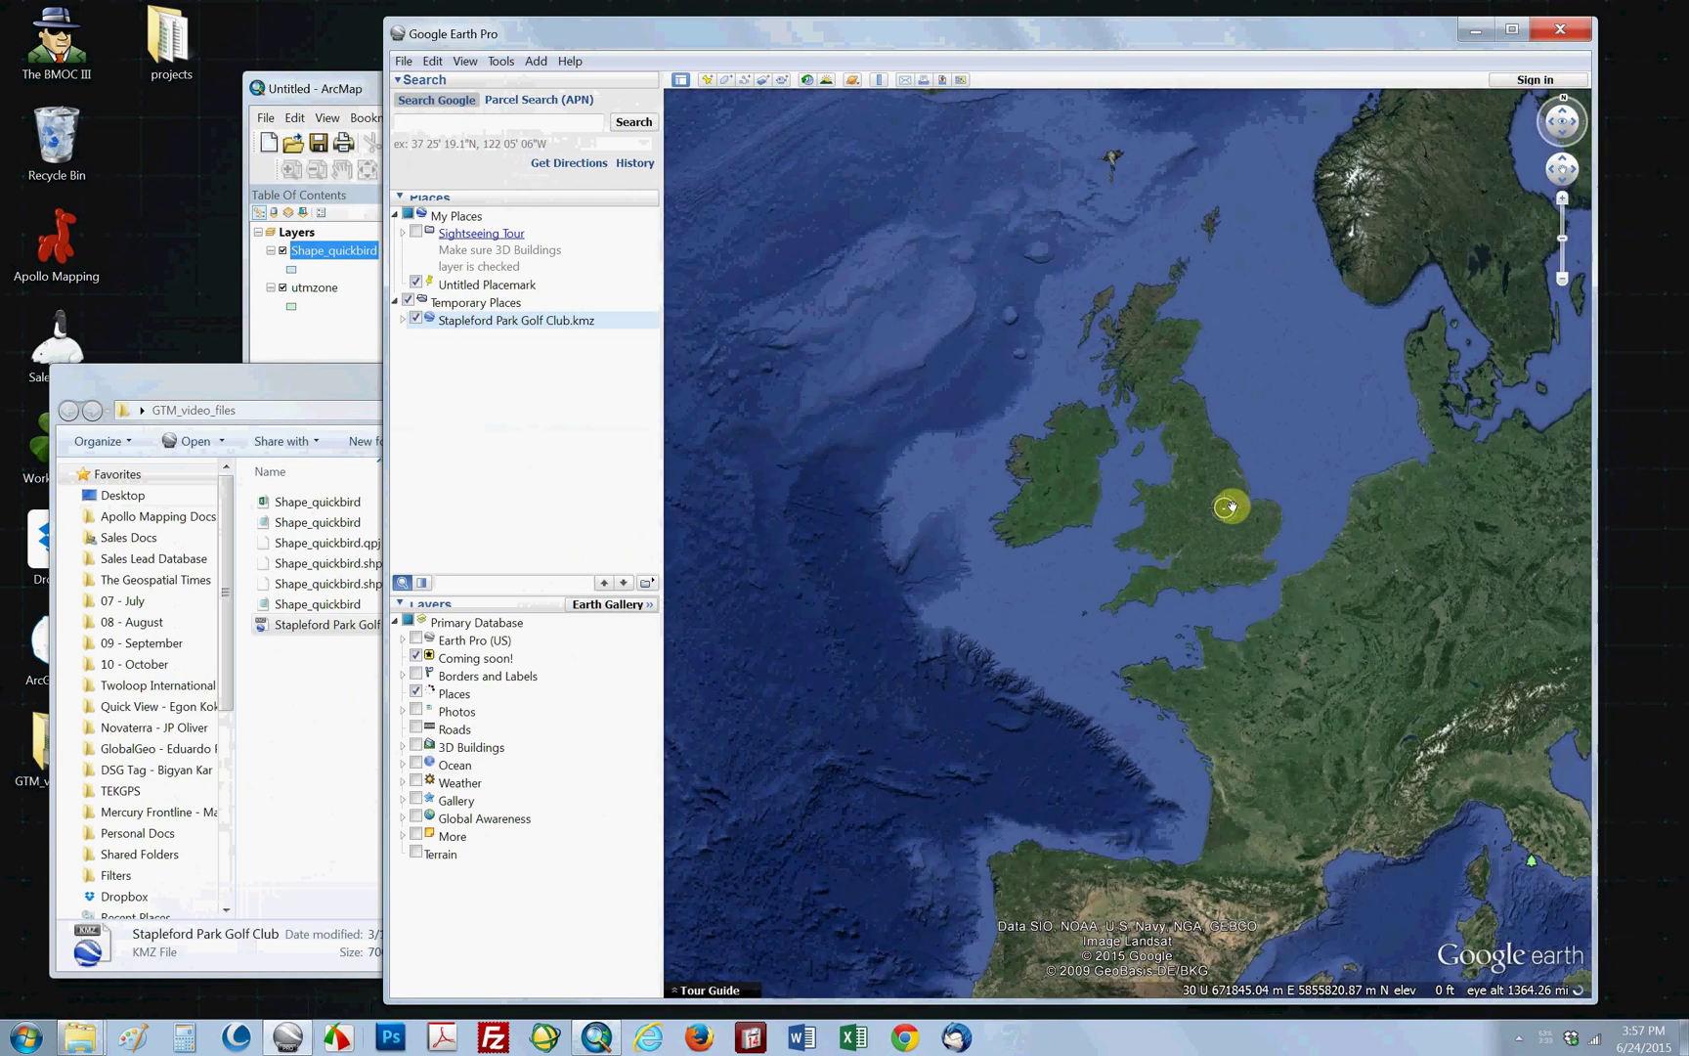
{"action": "scroll", "scroll_direction": "down", "scroll_amount": 3}
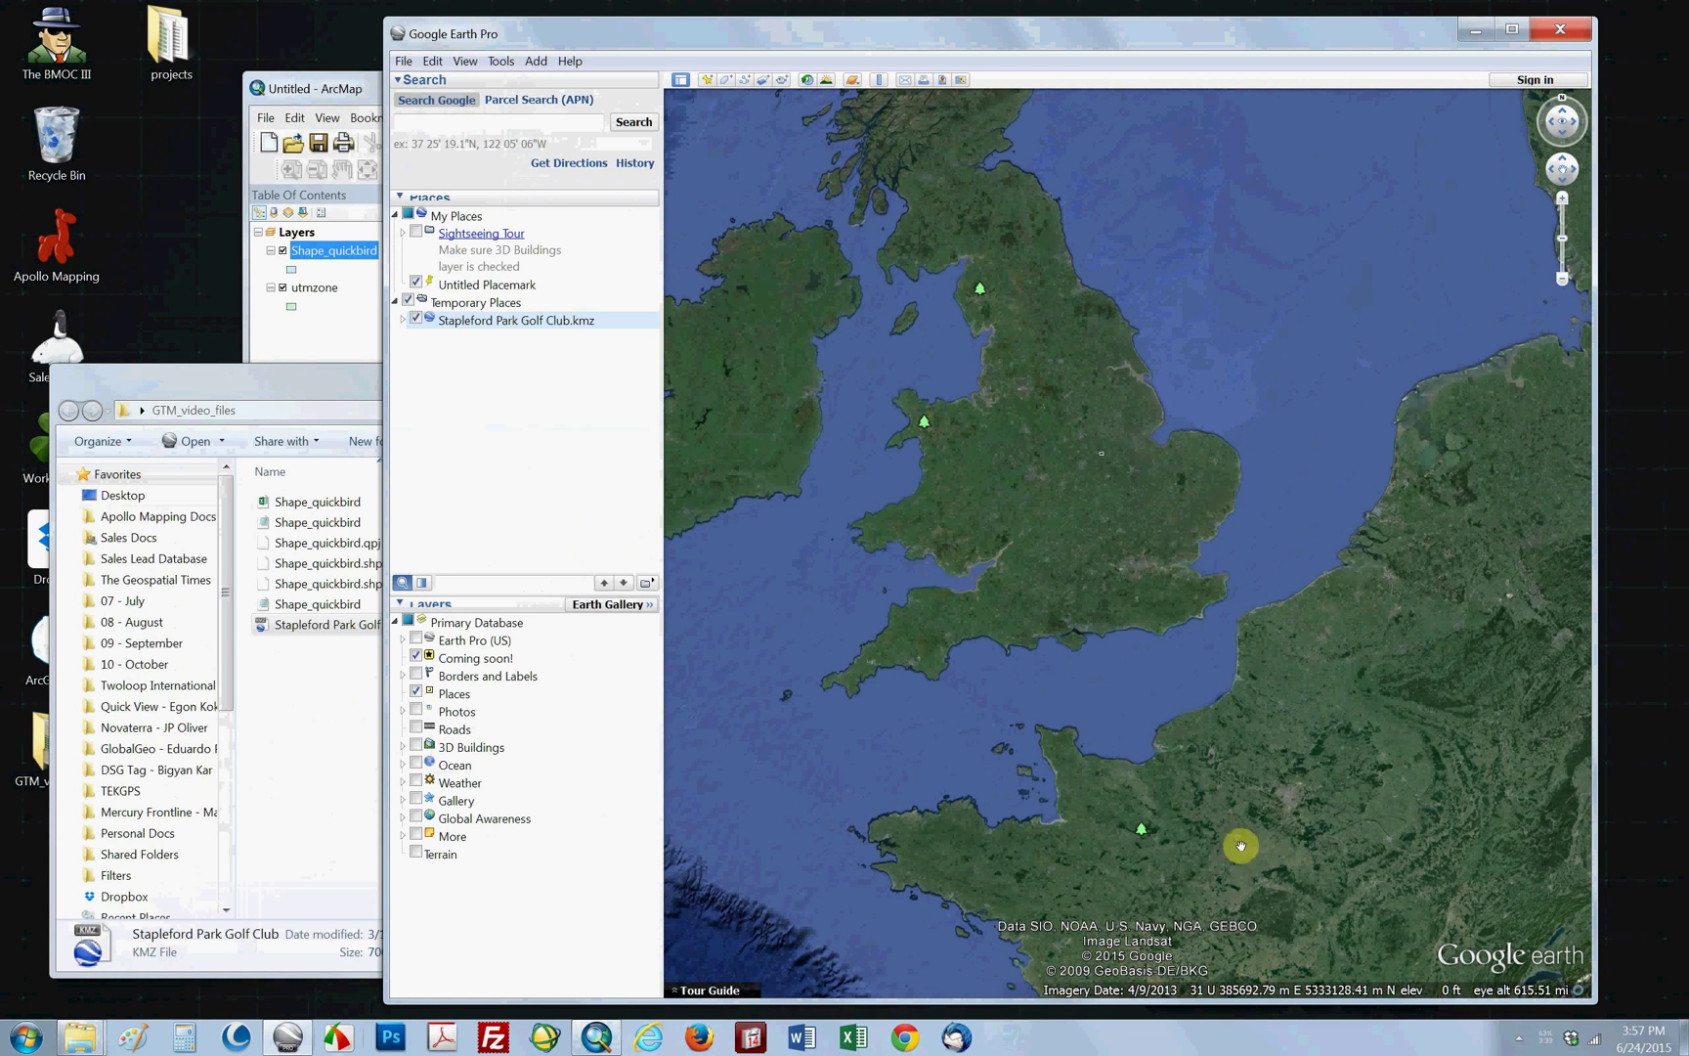
{"action": "mouse_move", "coordinate": [751, 700]}
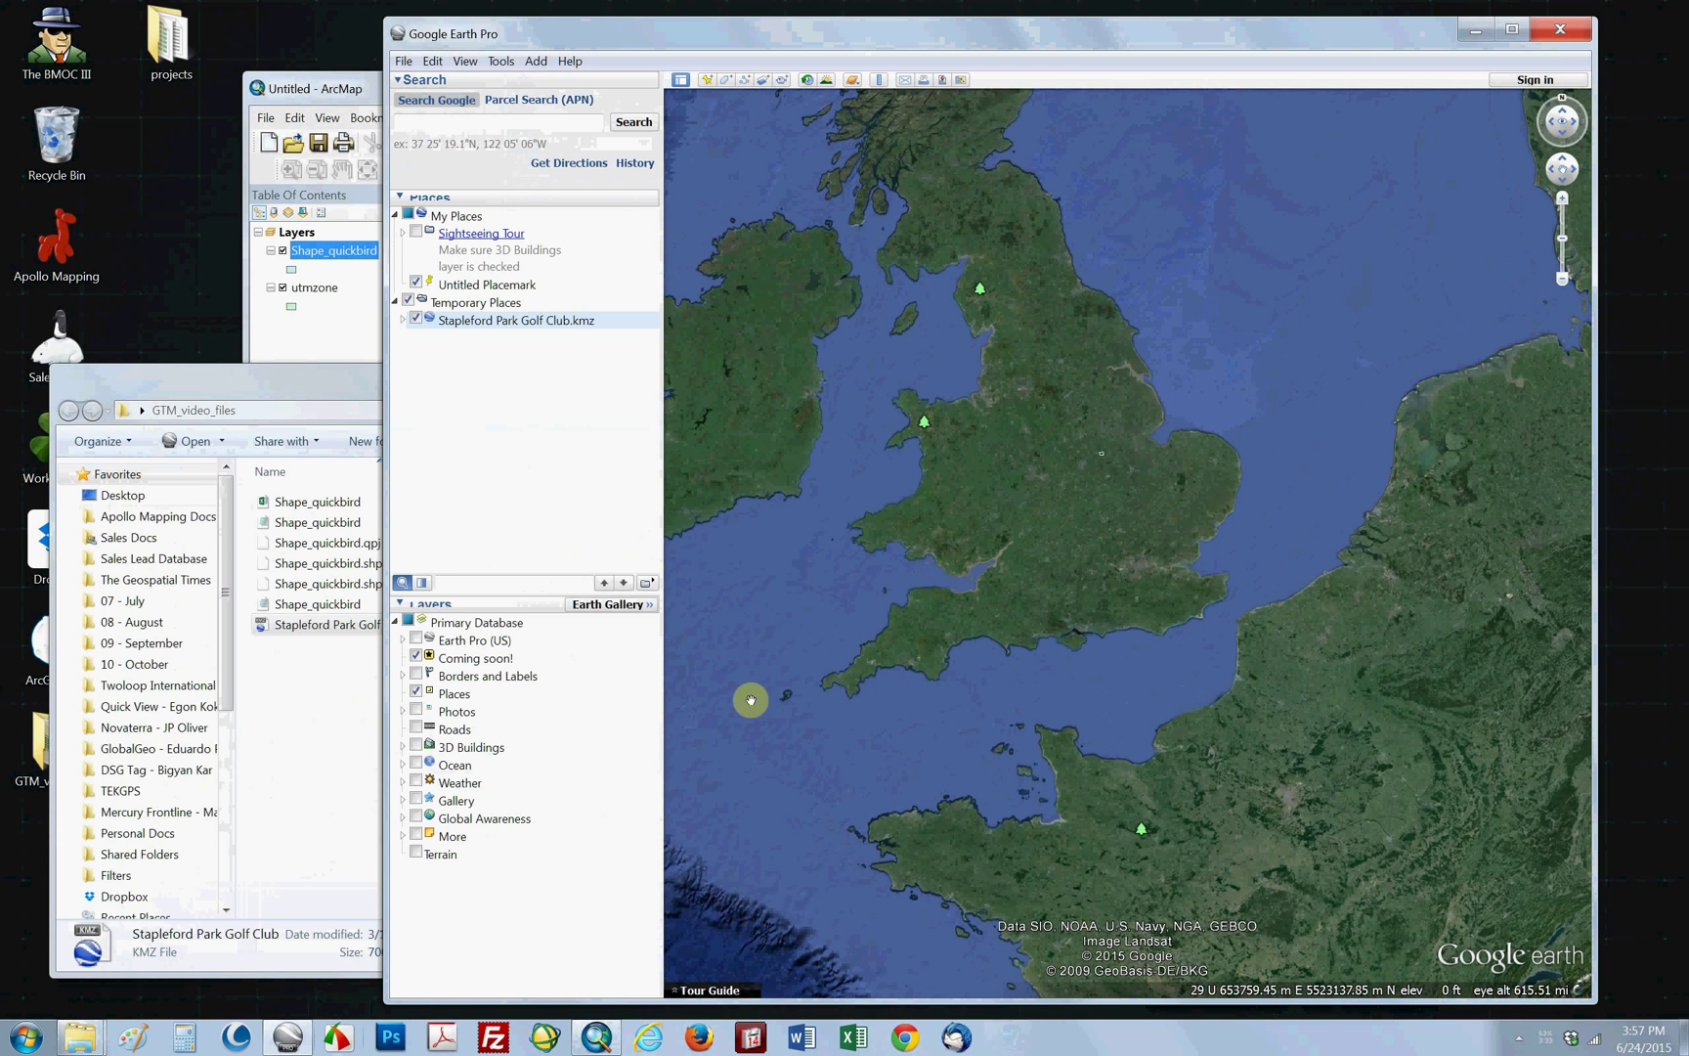